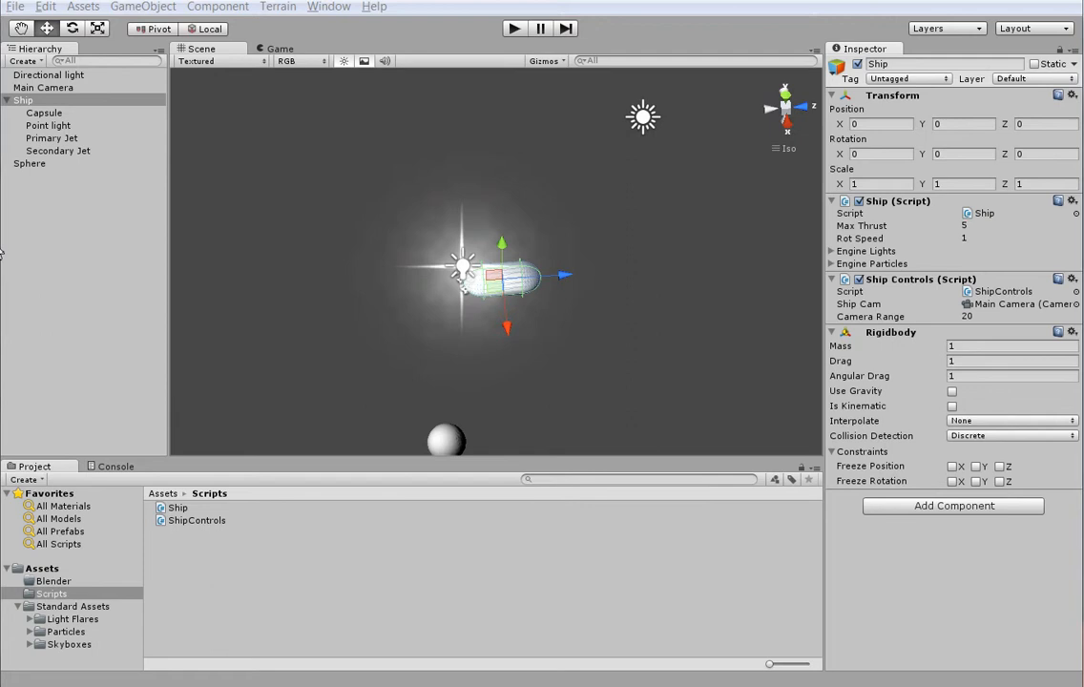
pyautogui.moveTo(100, 24)
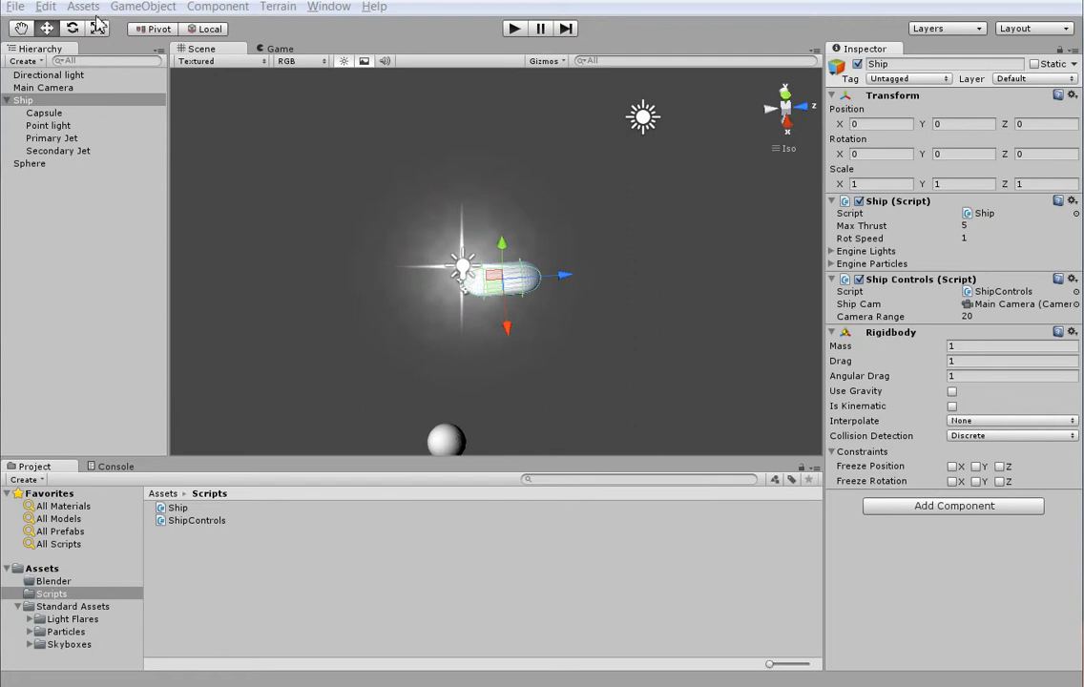
# - Open Unity's Edit menu and hover Project Settings to show its submenu
pyautogui.click(45, 6)
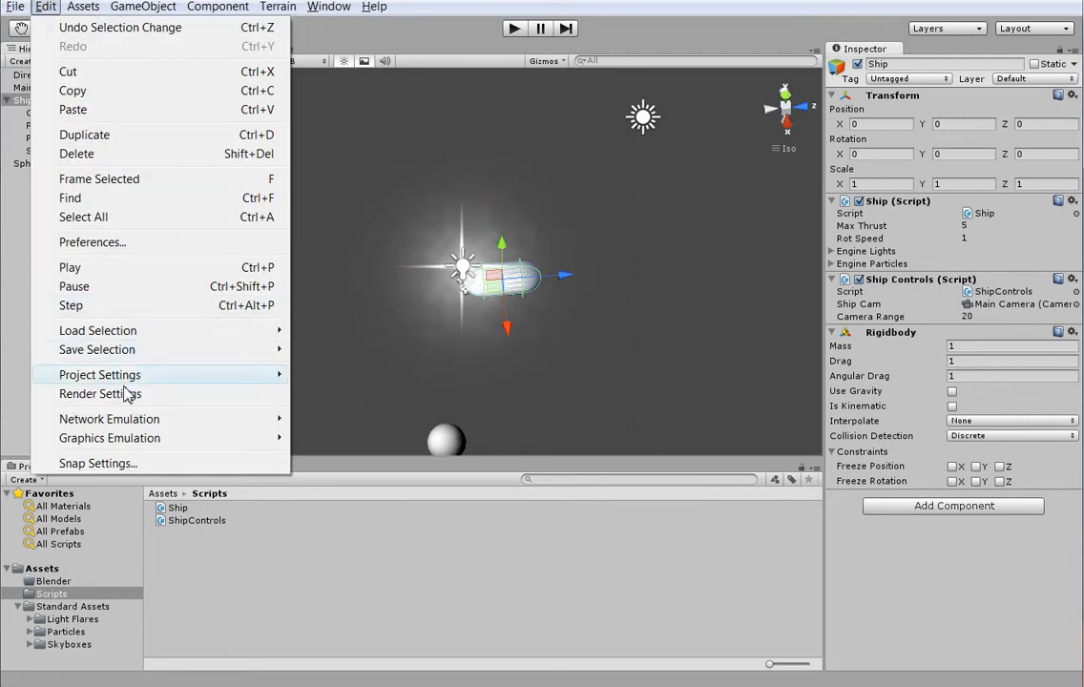
pyautogui.moveTo(99, 374)
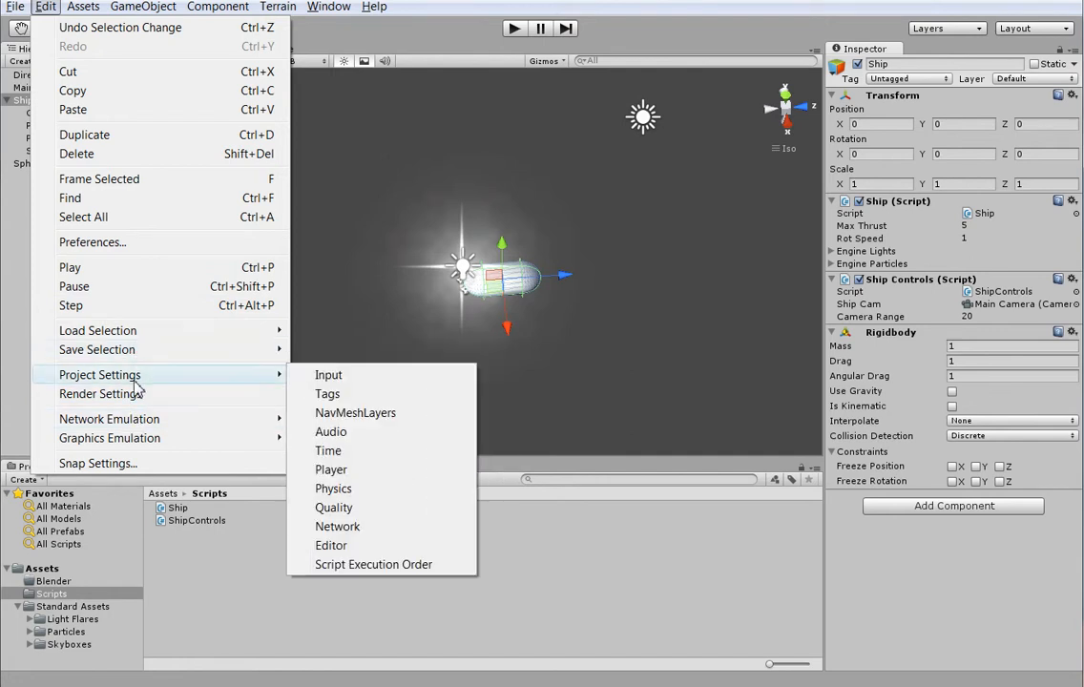
# - In the Input Manager, set Vertical's Gravity and Sensitivity to 1000 and delete Throttle
pyautogui.click(328, 374)
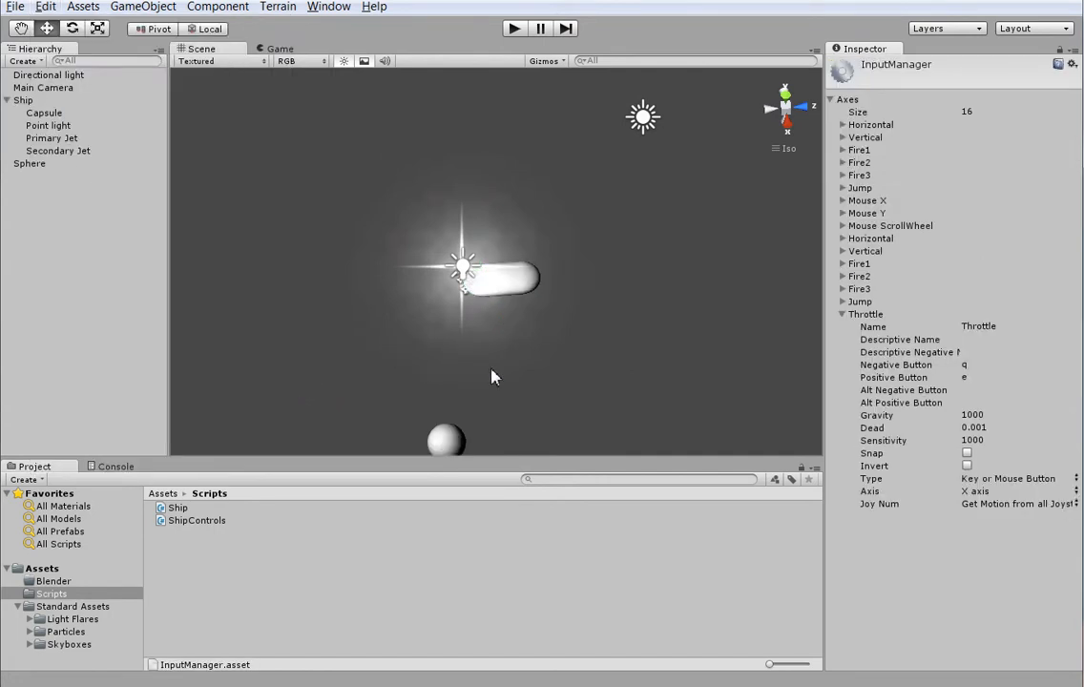
pyautogui.click(865, 137)
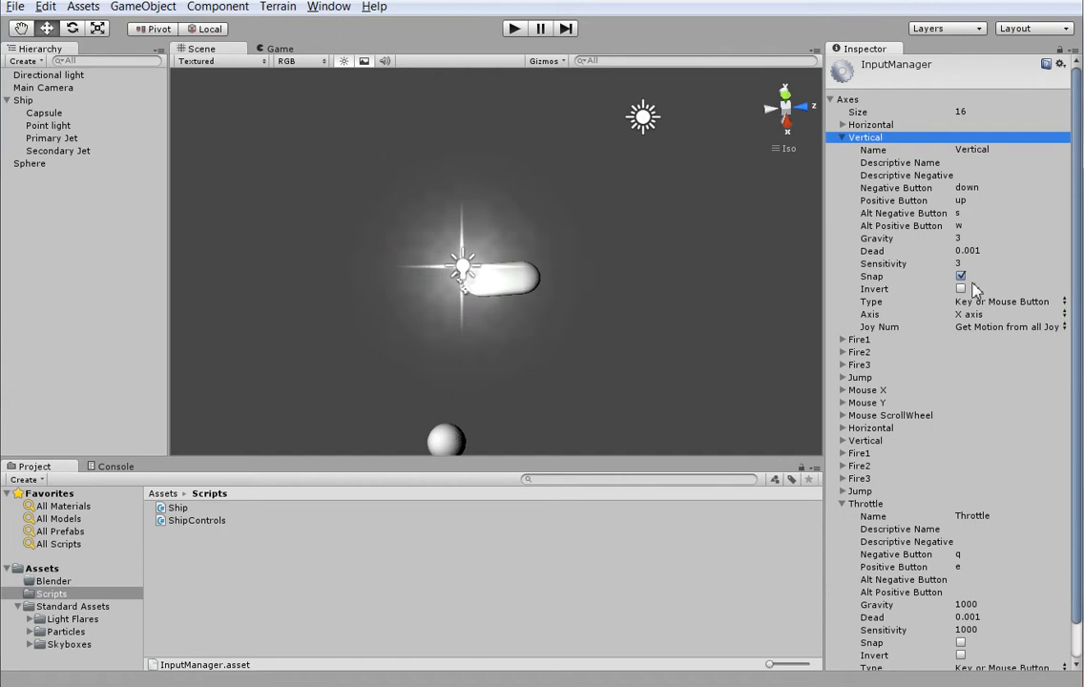
pyautogui.click(1012, 264)
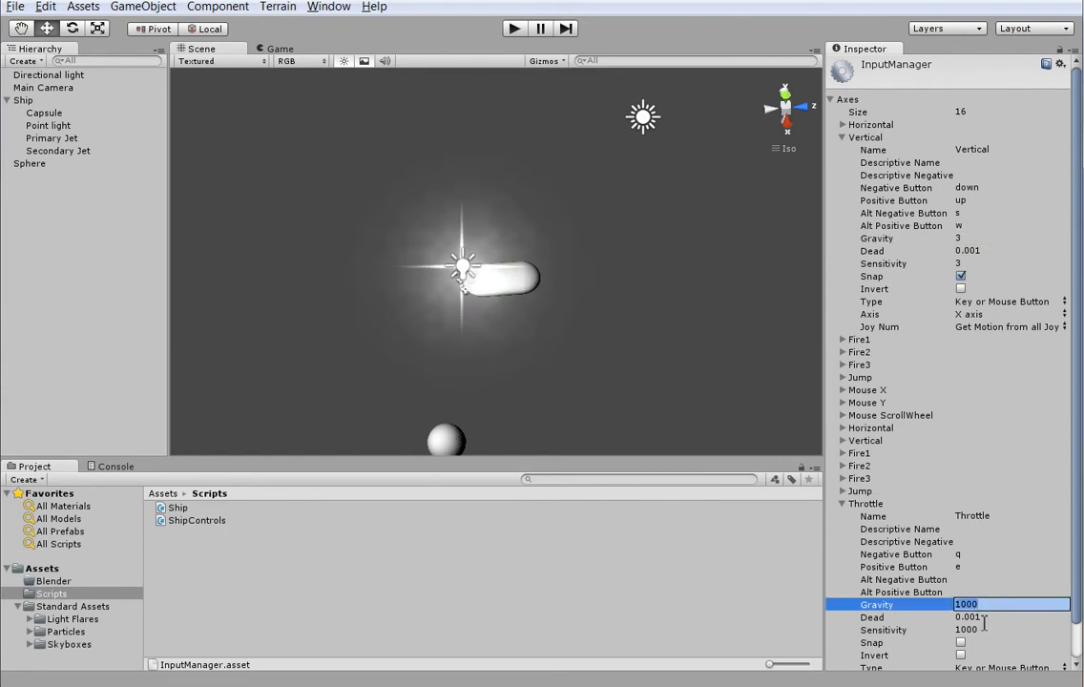
pyautogui.click(1011, 629)
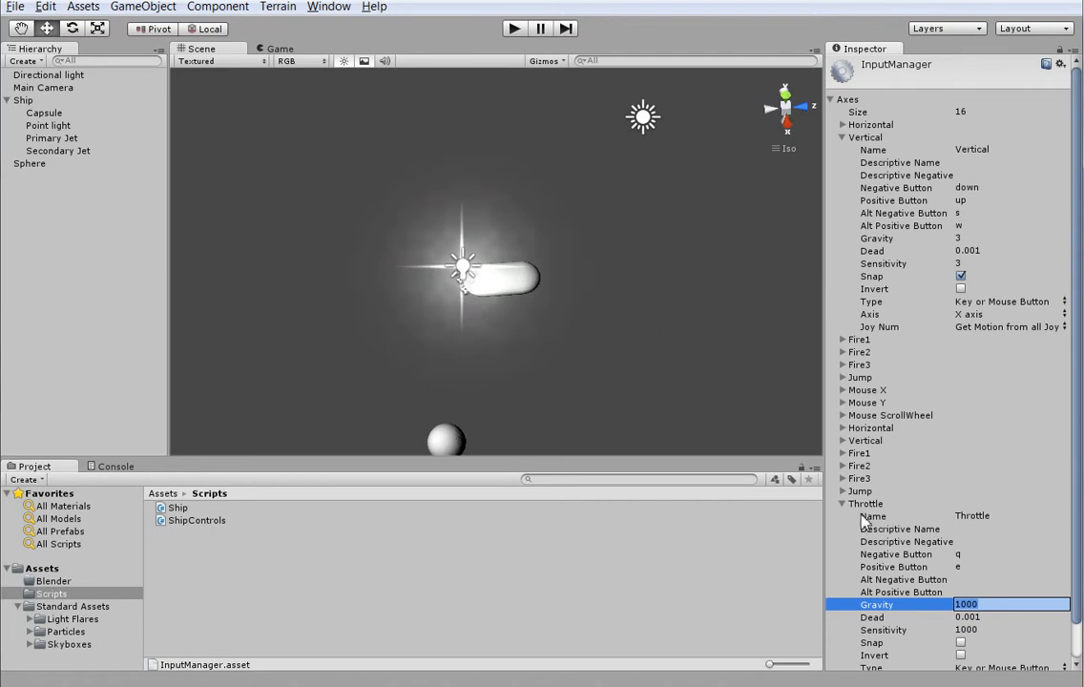
pyautogui.click(865, 503)
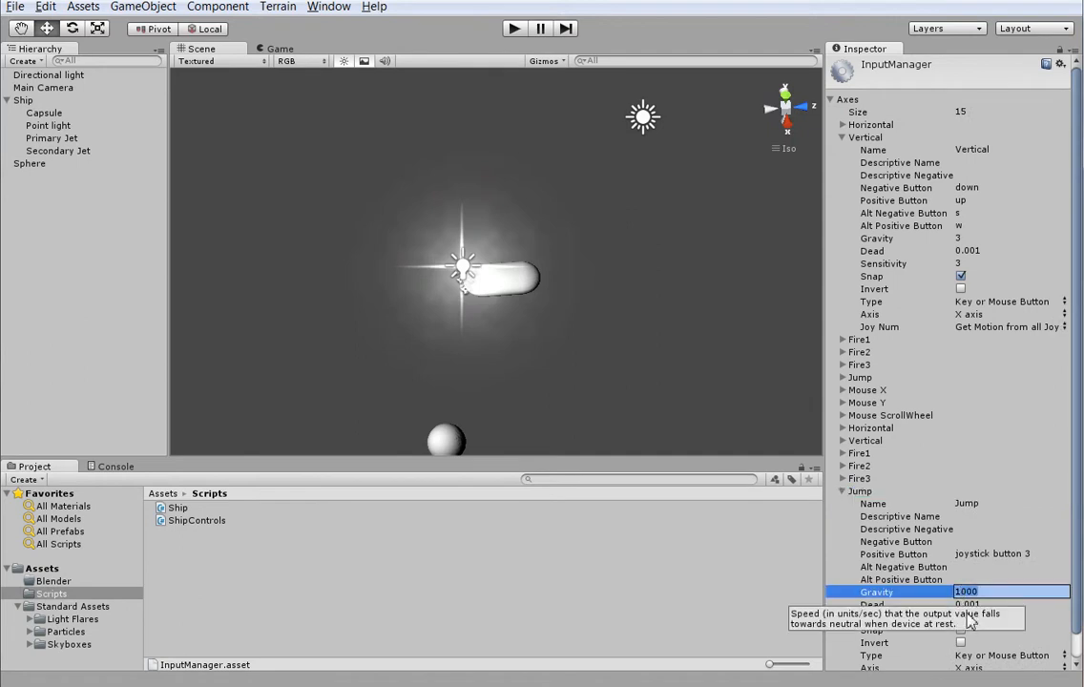
pyautogui.click(1010, 617)
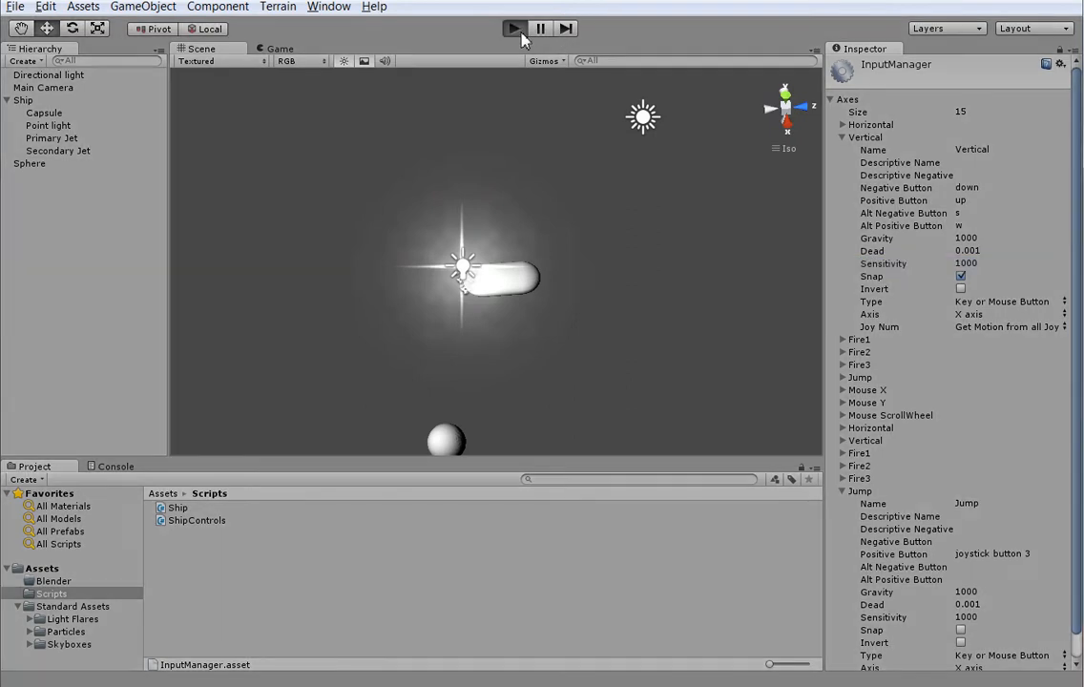
pyautogui.click(514, 28)
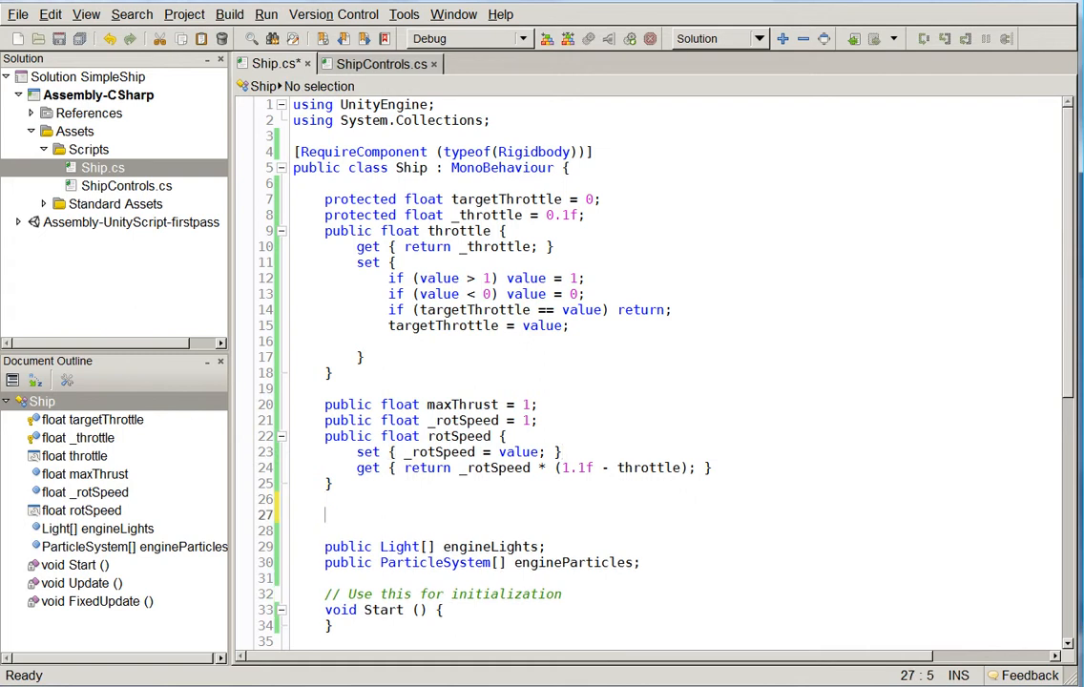
# - Add a public float revSpeed = 1 field to Ship.cs
pyautogui.write('public float')
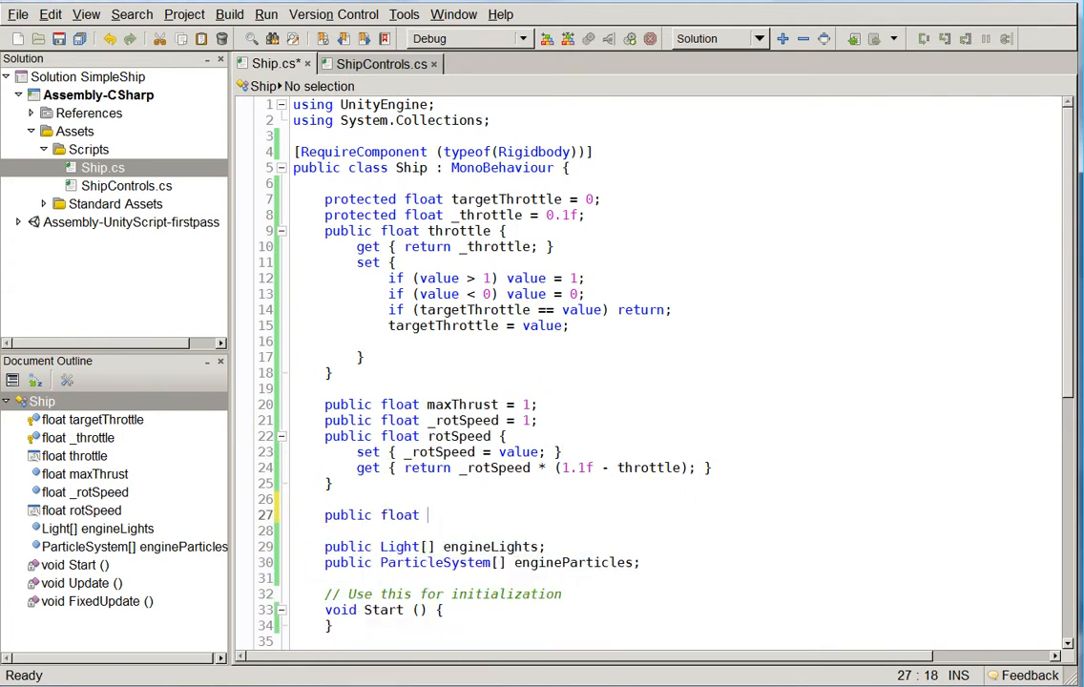
pyautogui.write('rev')
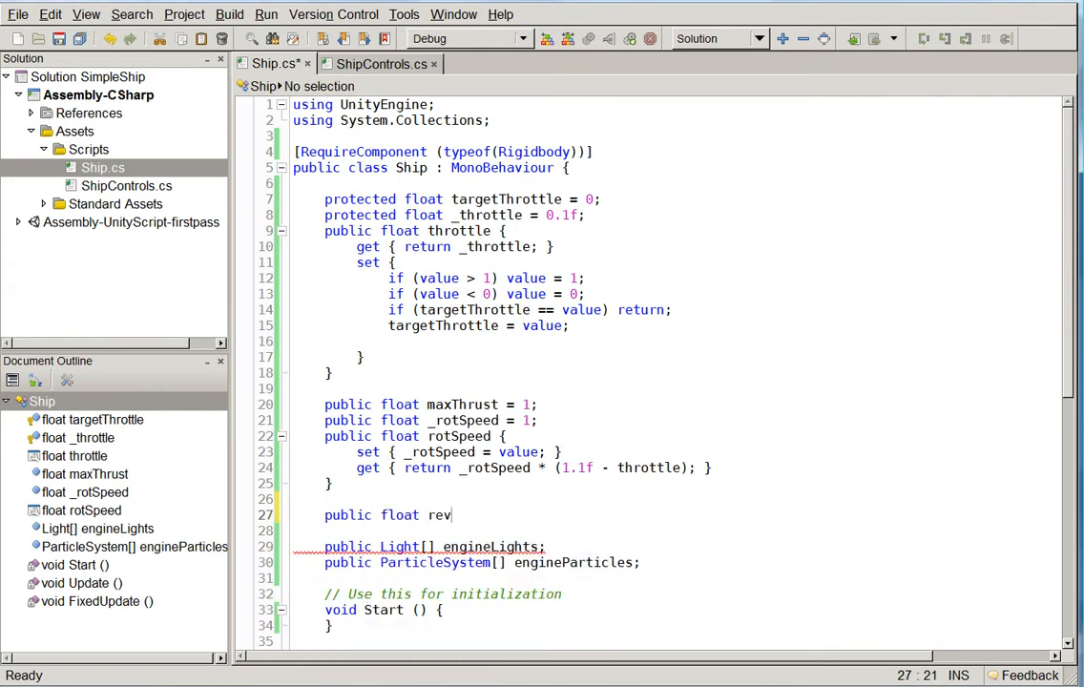
pyautogui.write('Speed = 1;')
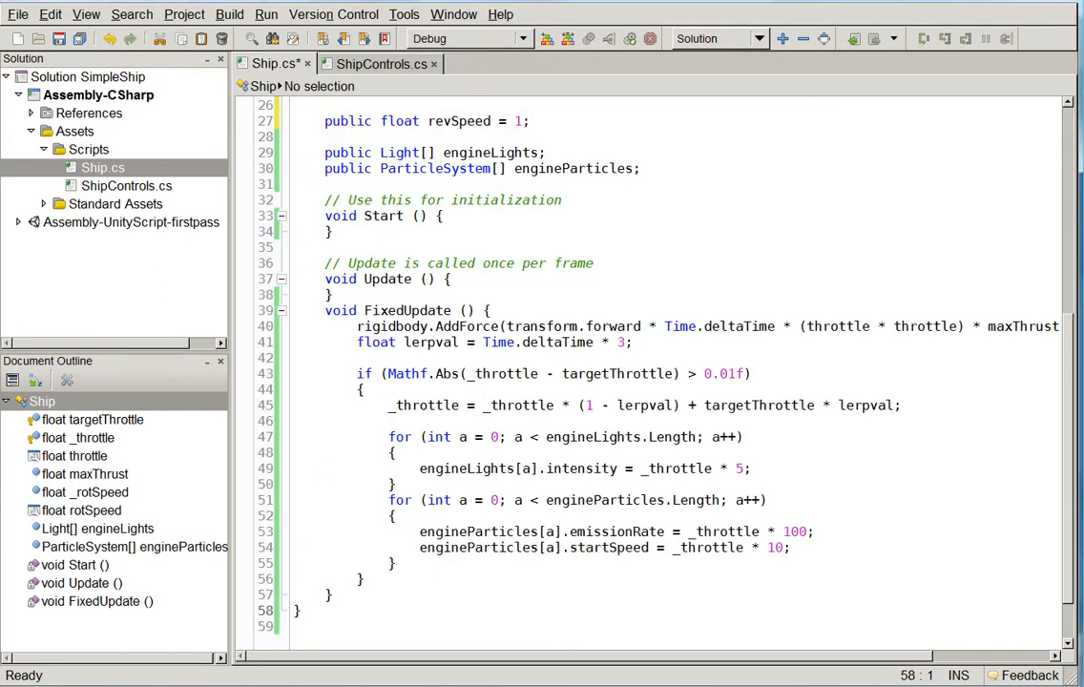
# - Make the throttle lerpval Time.deltaTime * revSpeed instead of using the constant 3
pyautogui.write('rev')
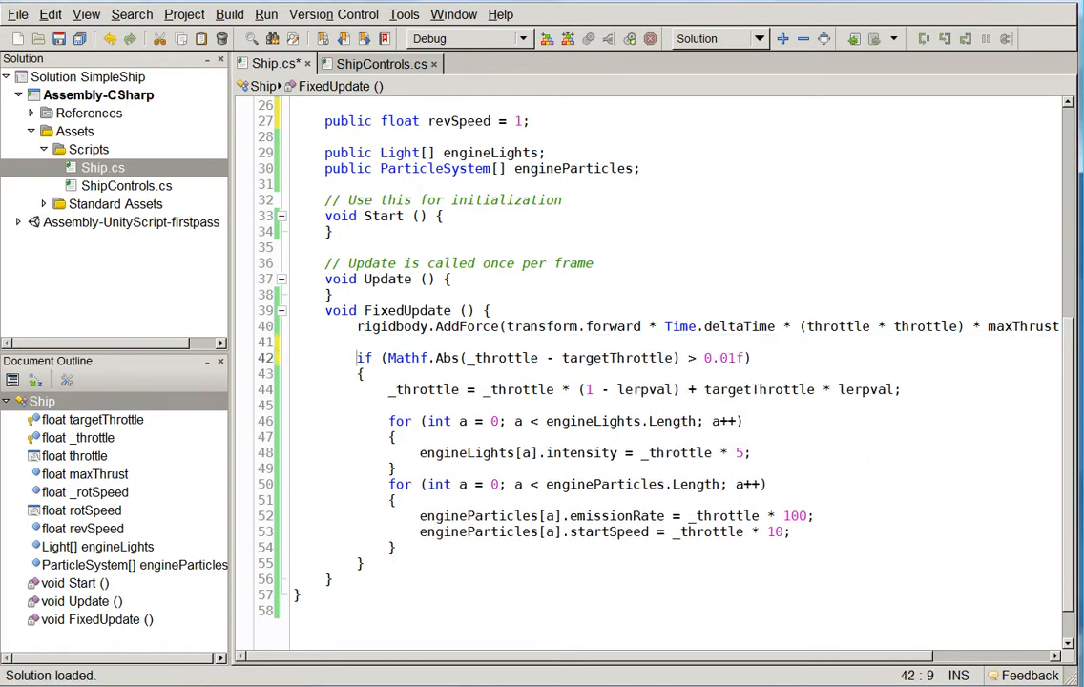
pyautogui.write('float lerpval = Time.deltaTime * 3 * revSpeed;')
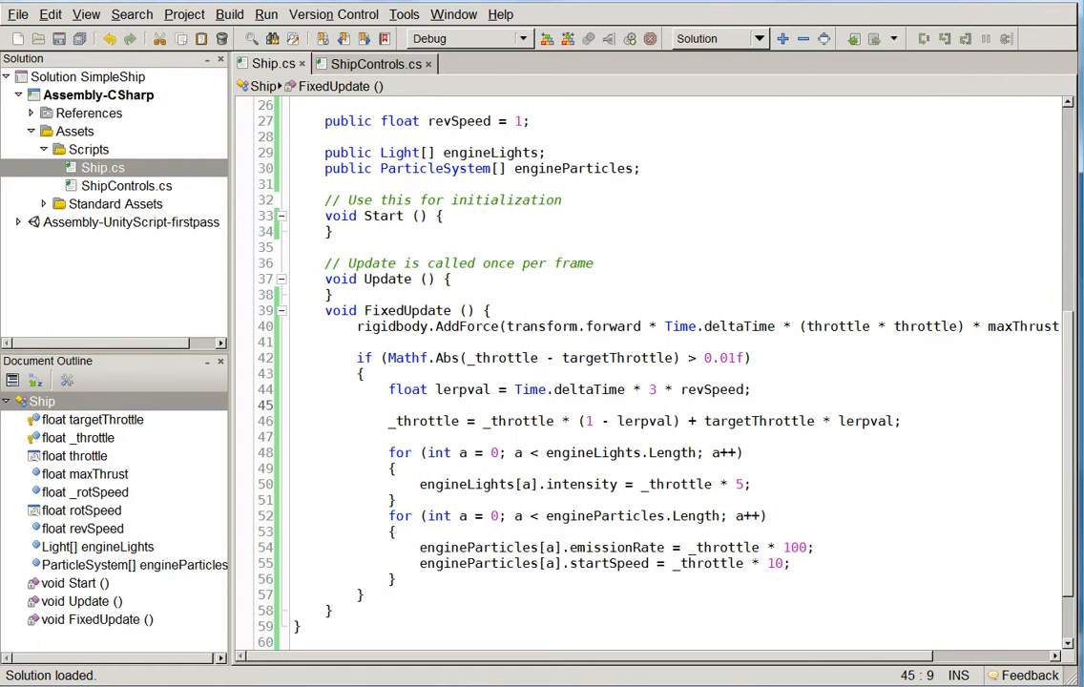
pyautogui.click(357, 405)
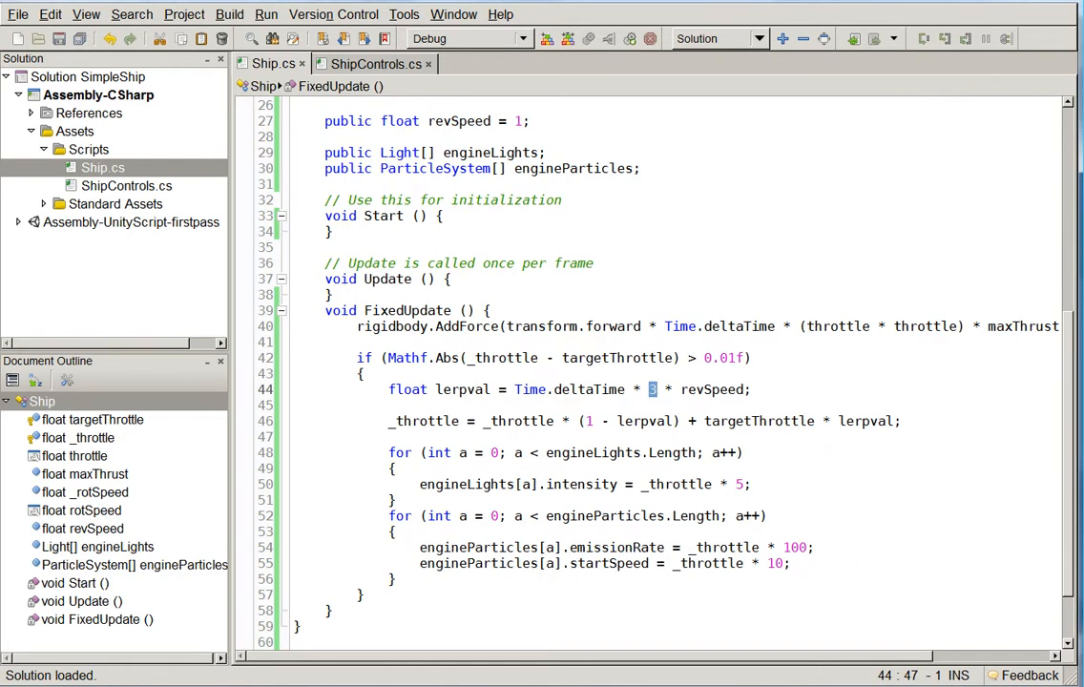
pyautogui.write('revSpeed')
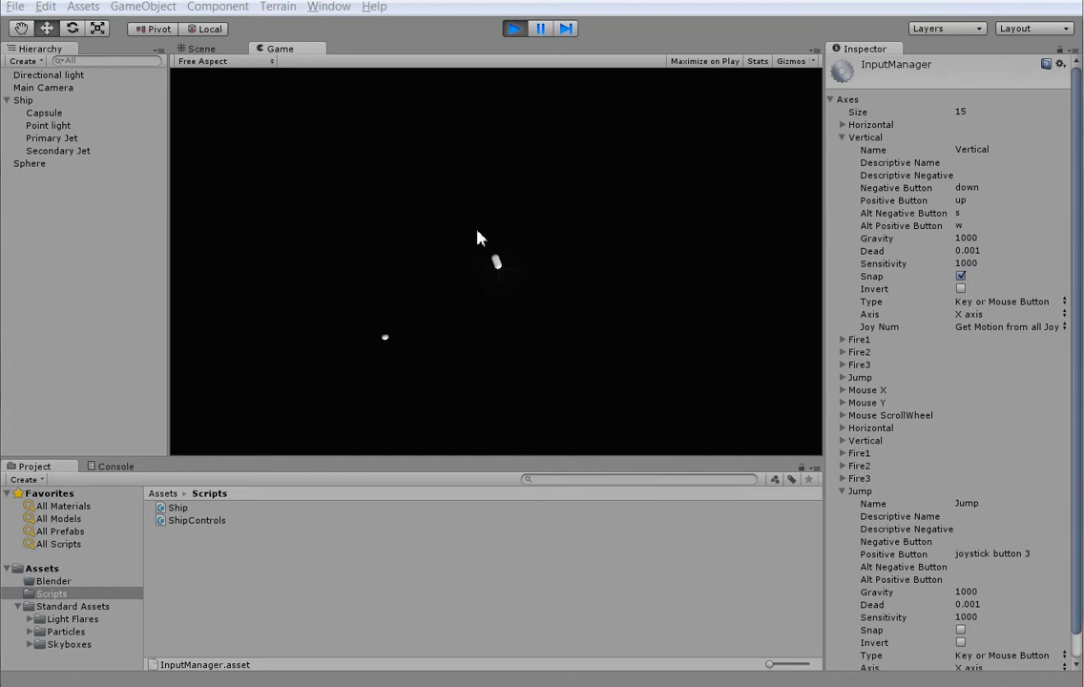
pyautogui.click(23, 99)
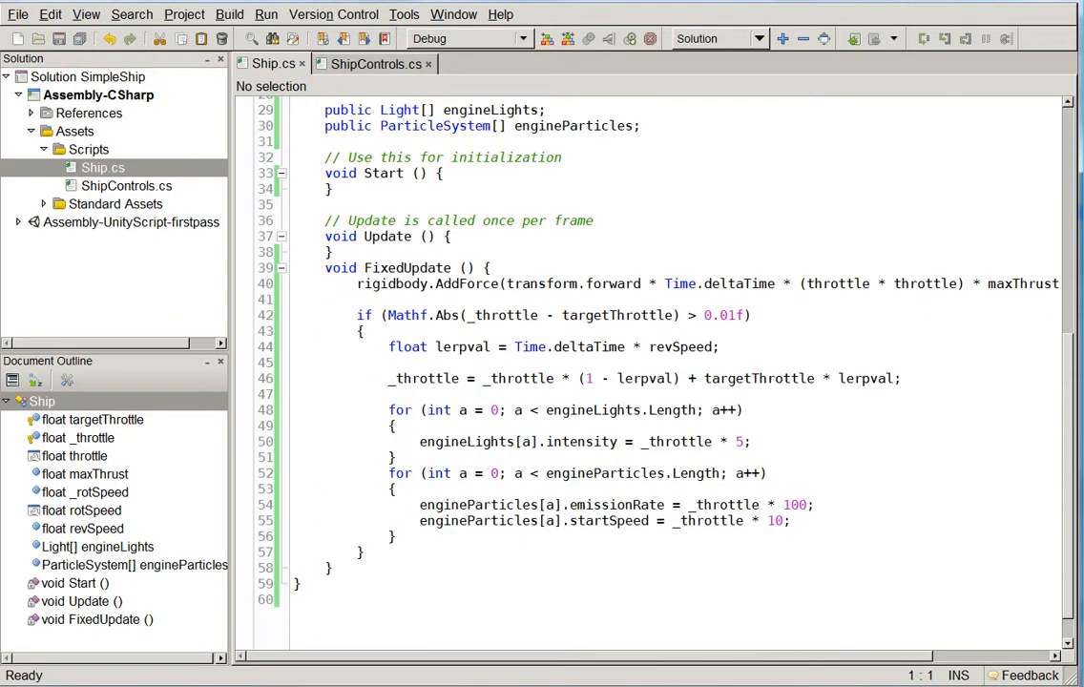
# - Write void OnGUI () below FixedUpdate and place the caret inside its empty body
pyautogui.write('v')
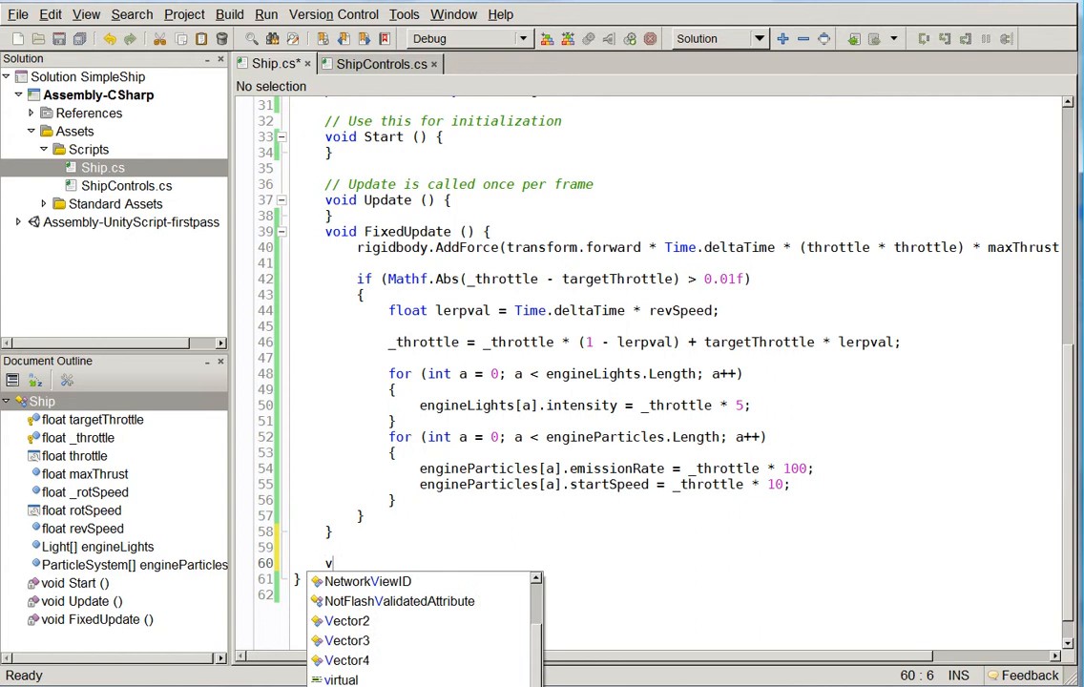
pyautogui.write('oid OnGUI () {')
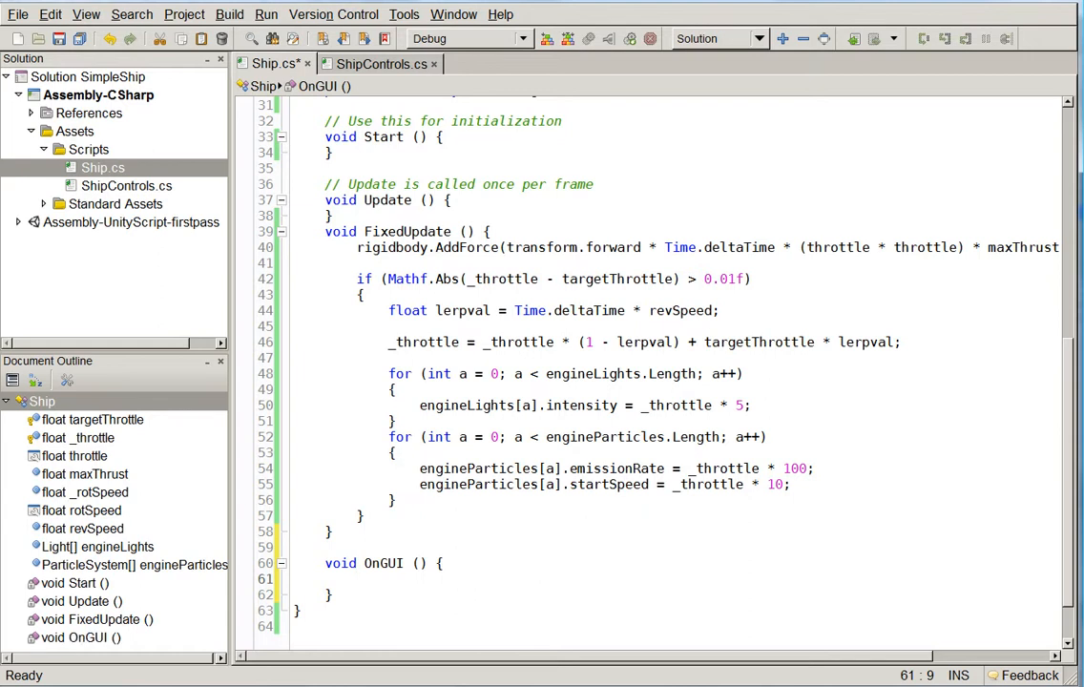
pyautogui.click(358, 579)
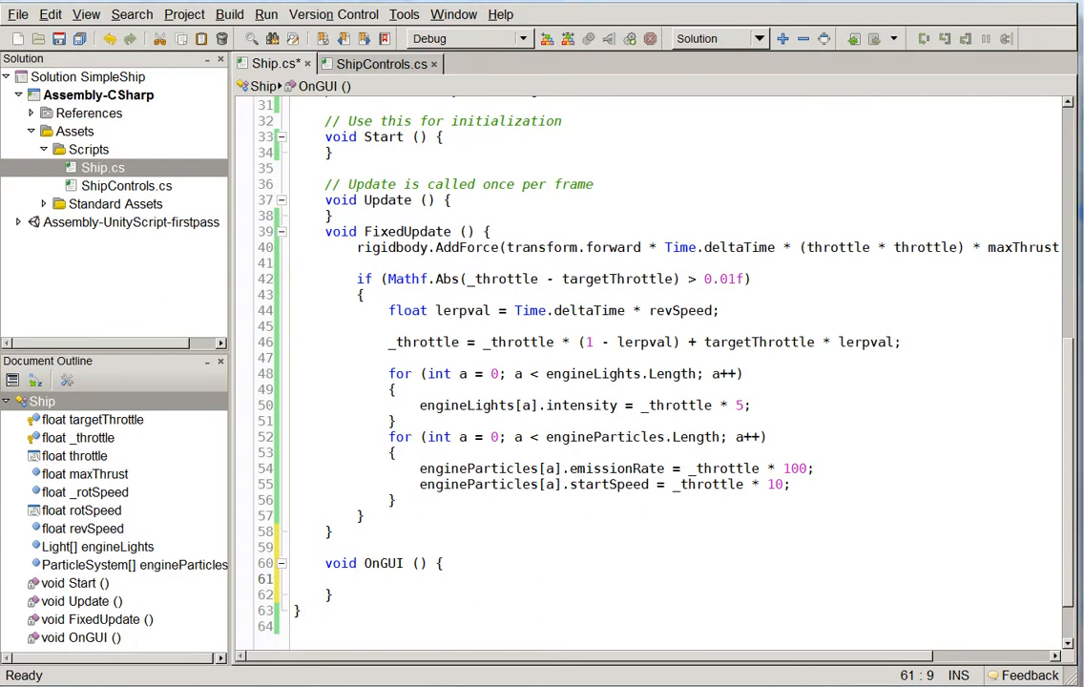
pyautogui.click(358, 580)
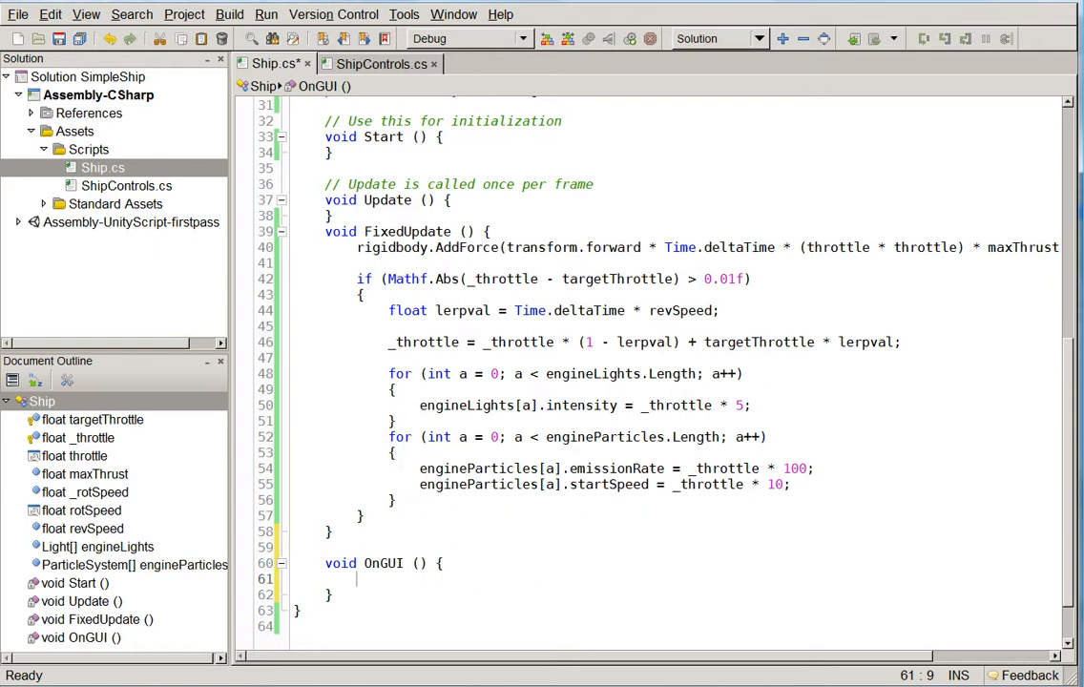
# - In OnGUI, store Camera.main.WorldToScreenPoint(transform.position) in a Vector3 sp
pyautogui.write('Vector3')
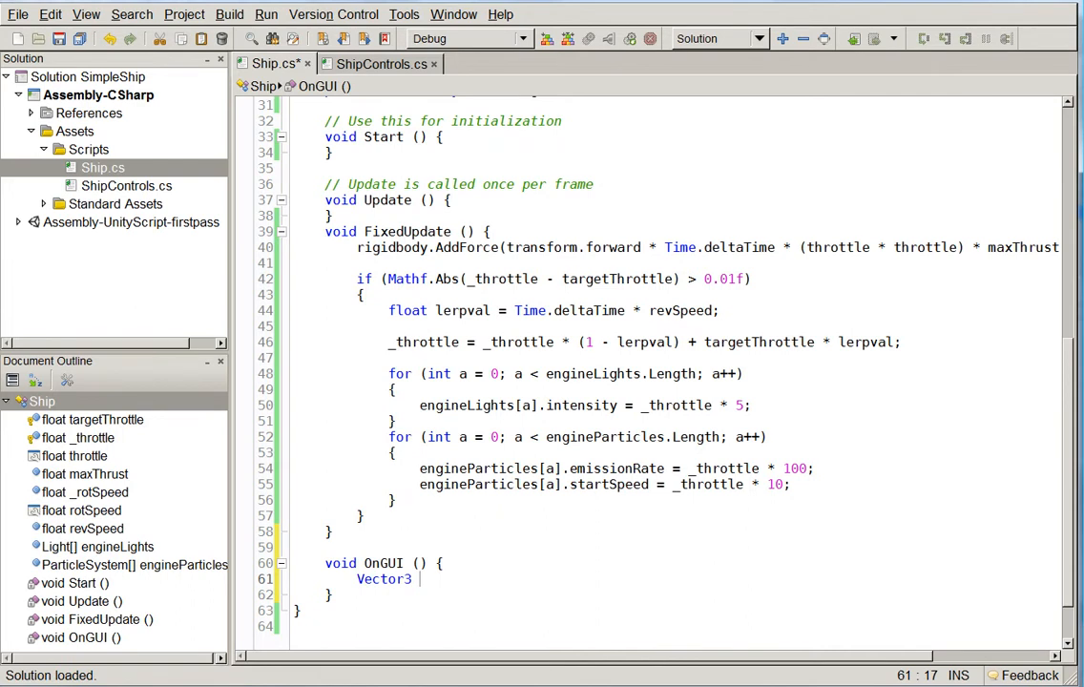
pyautogui.write('sp = Ipu')
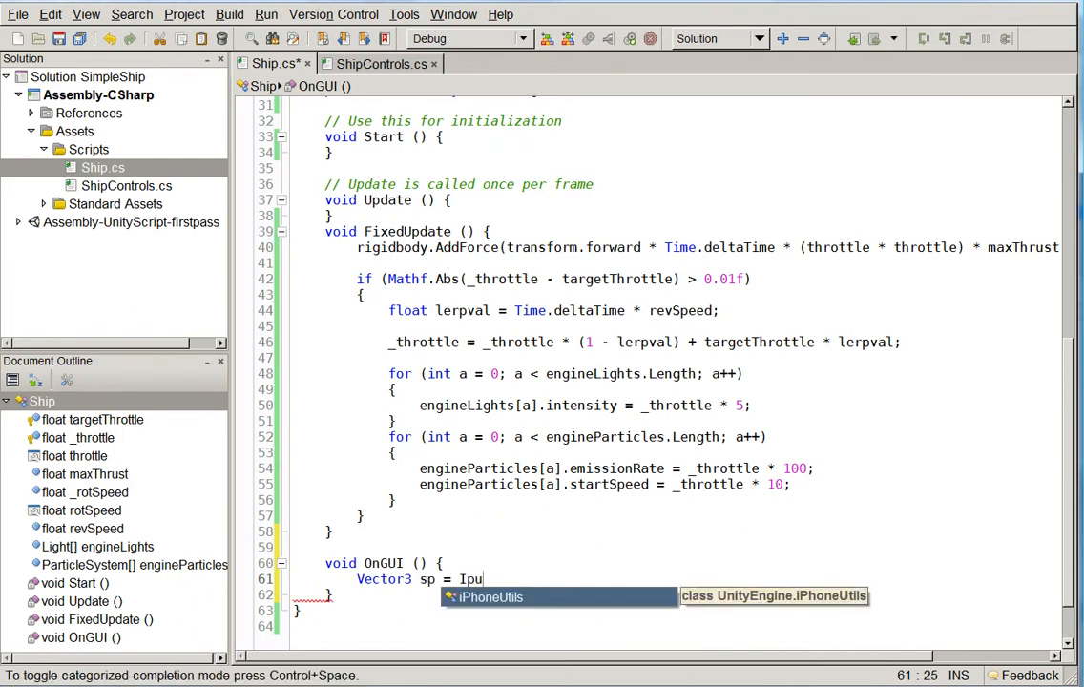
pyautogui.press('BackSpace')
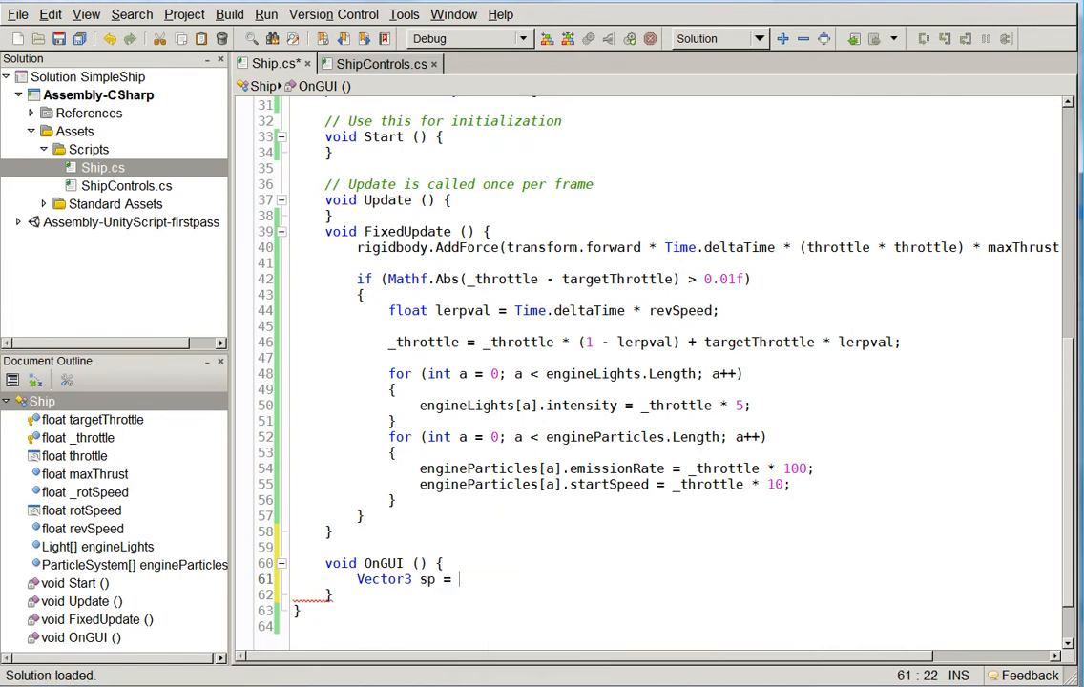
pyautogui.write('camera.ma')
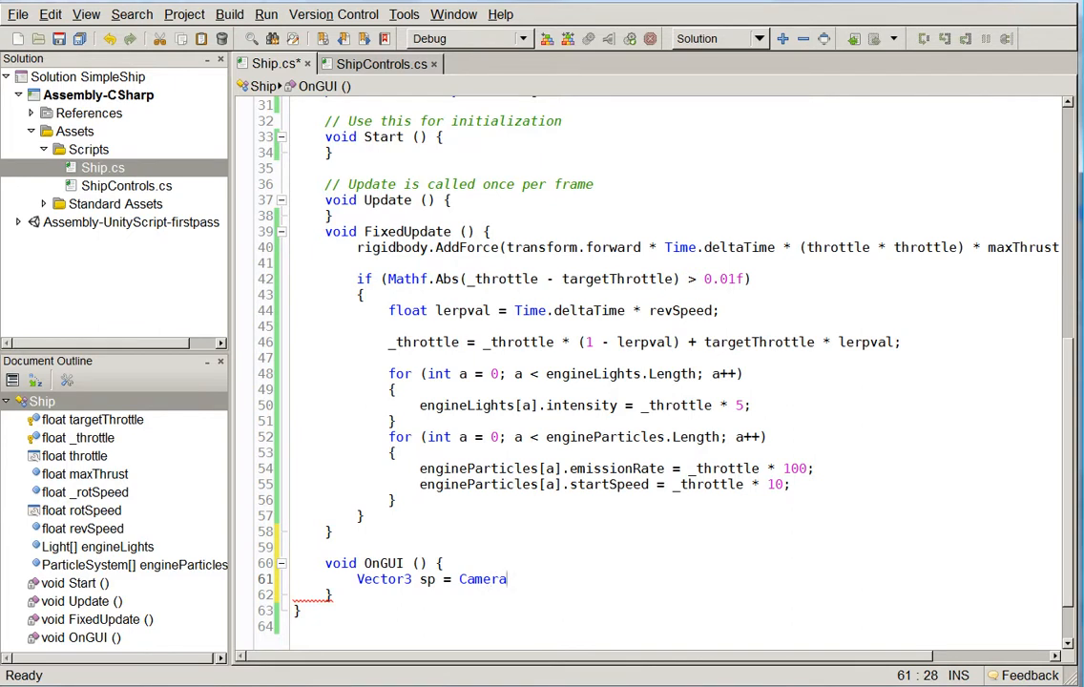
pyautogui.write('.ca')
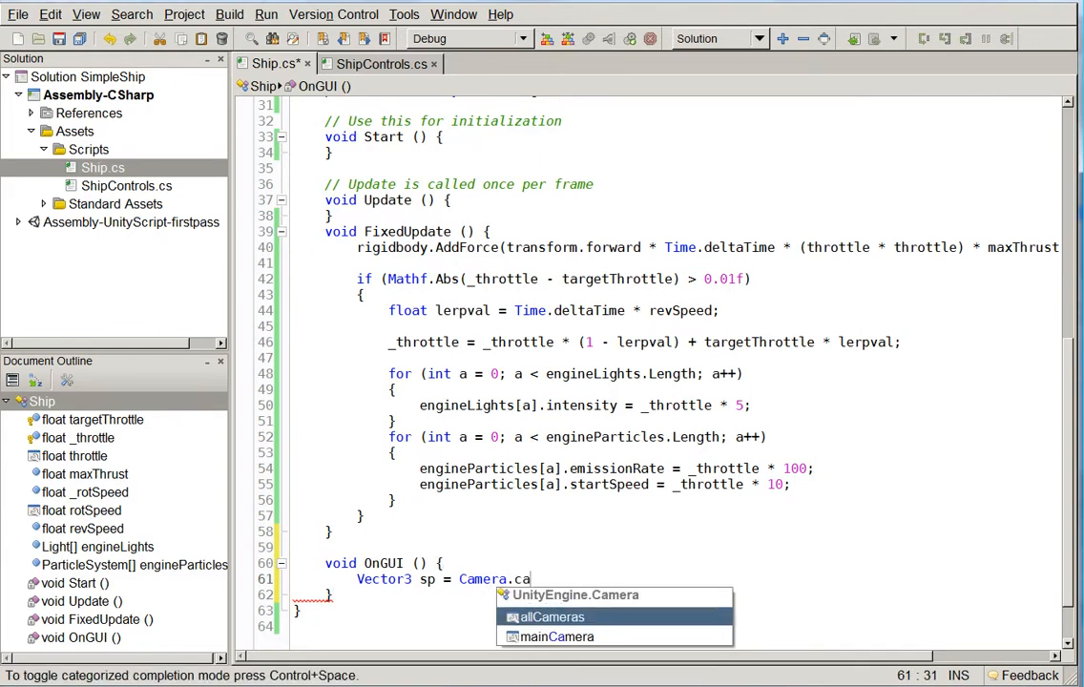
pyautogui.write('main.')
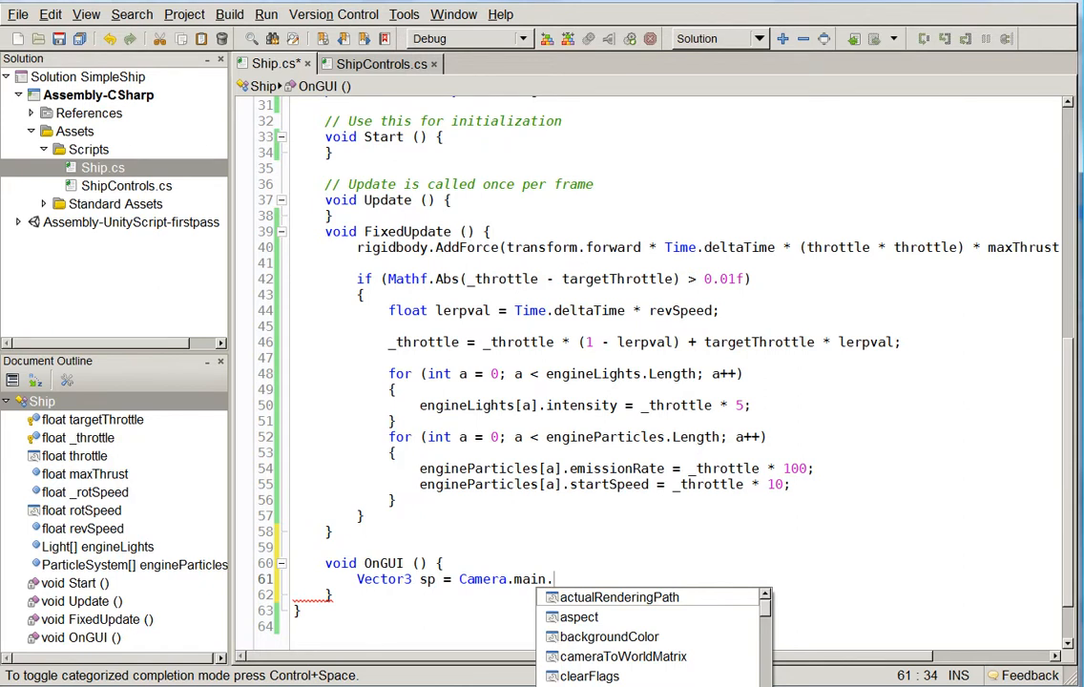
pyautogui.write('WorldToScreenPoint')
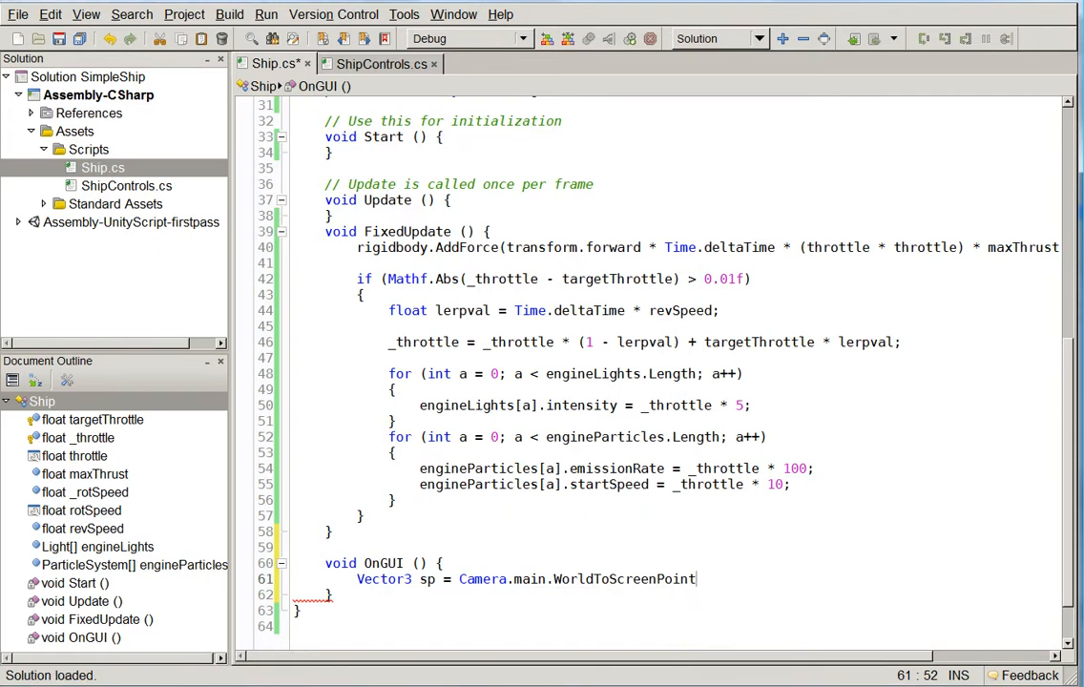
pyautogui.write('(')
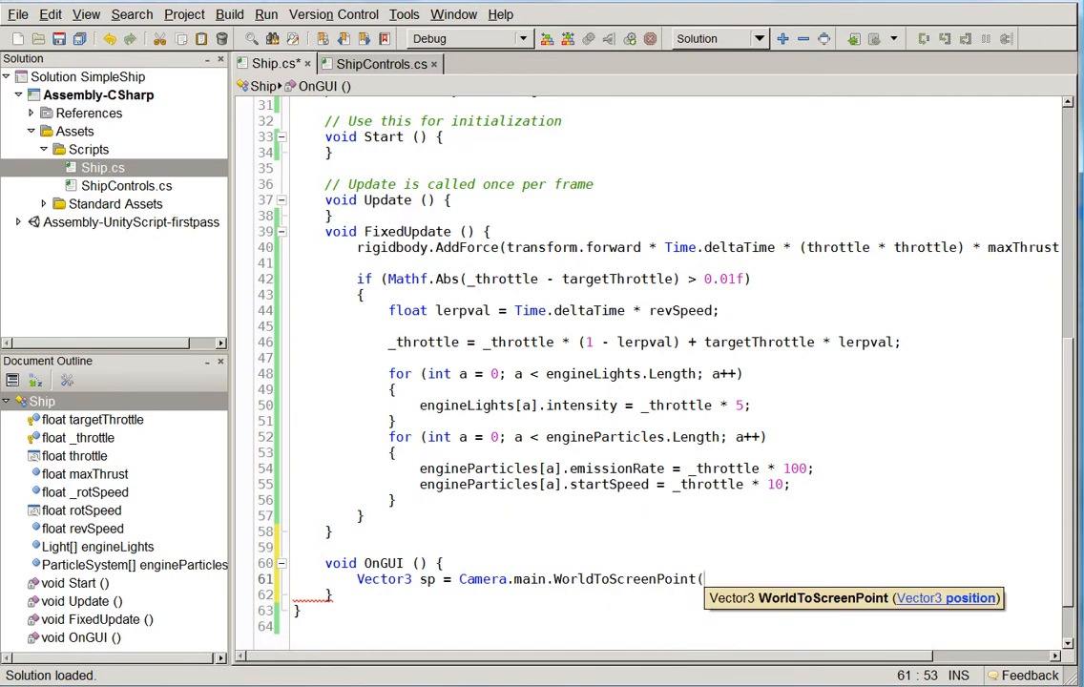
pyautogui.write('transform.position);')
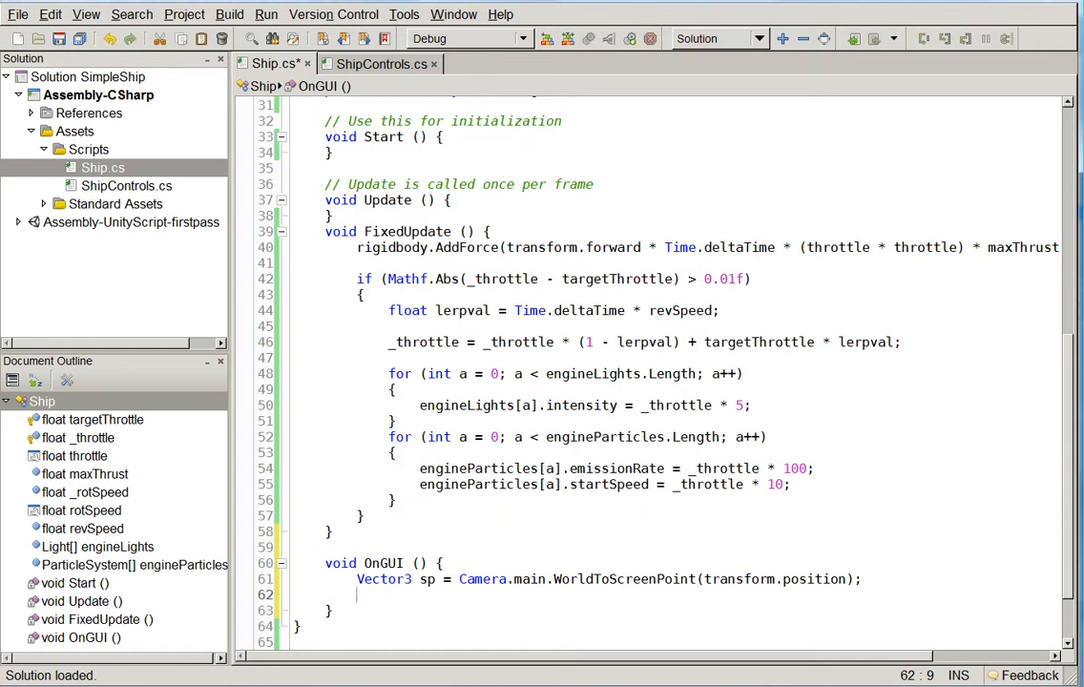
# - Build a 20x20 Rect around sp and draw GUI.Box(rect, "!") in it
pyautogui.write('Rect rect = new Rect(sp.x - 10, sp.')
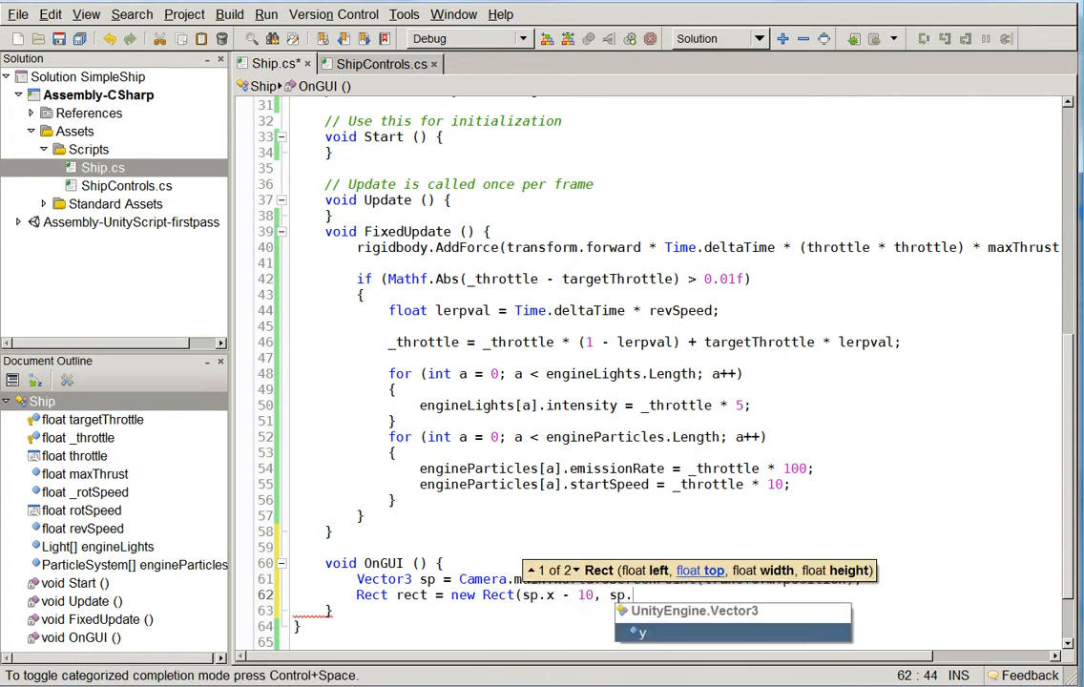
pyautogui.write('y - 10,')
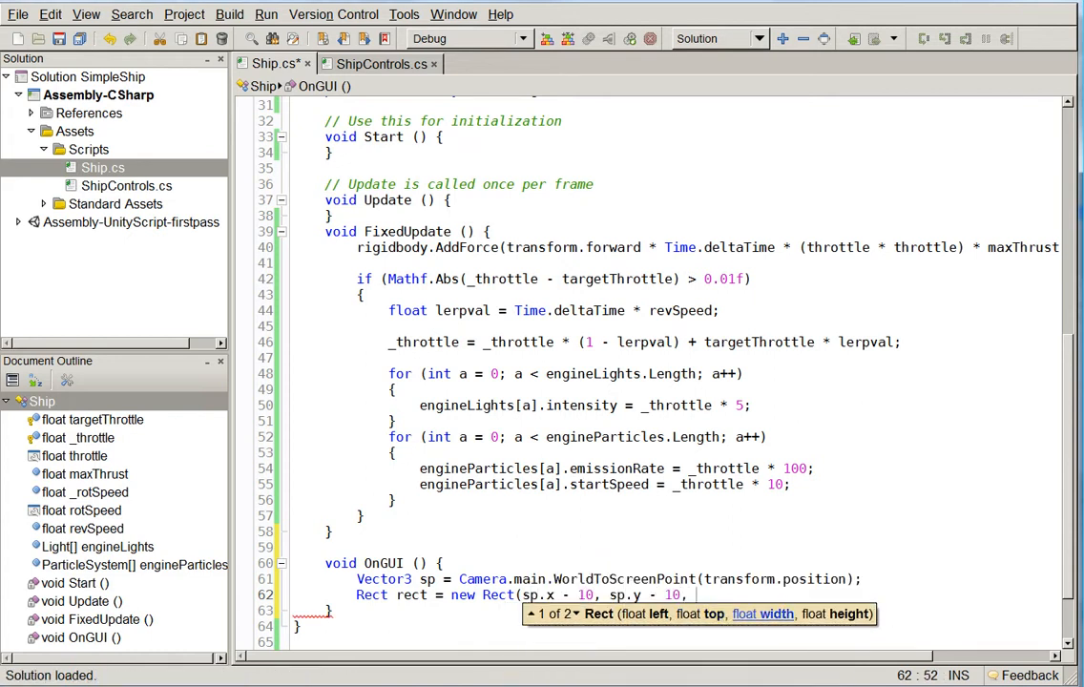
pyautogui.write('20, 20);')
pyautogui.write('GUI.box')
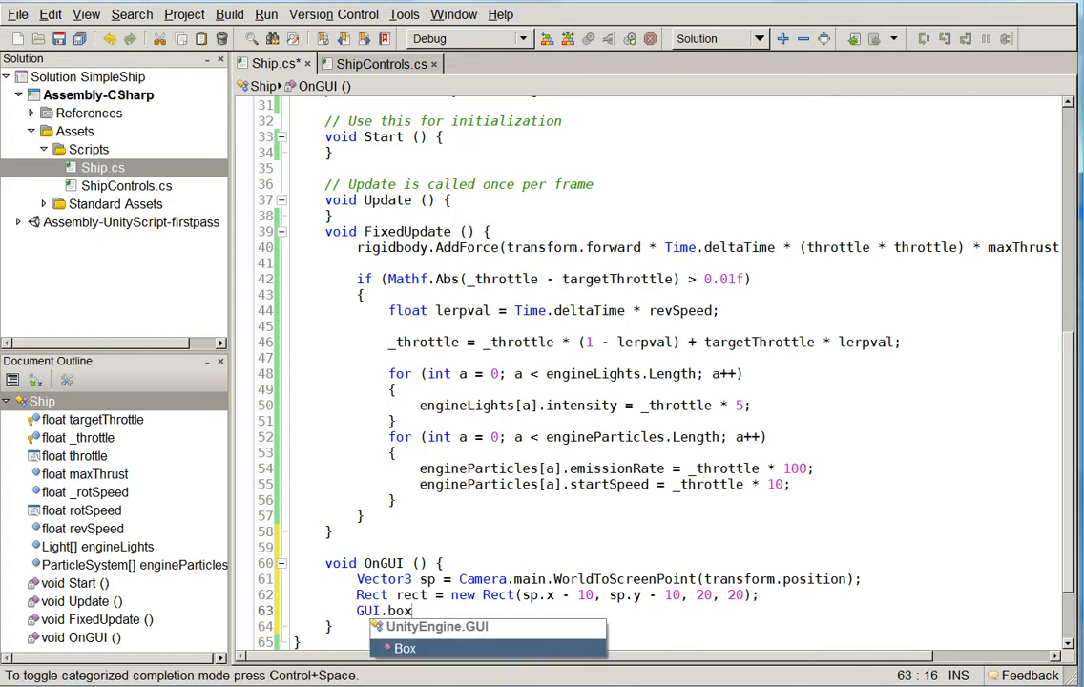
pyautogui.write('(rect, "!");')
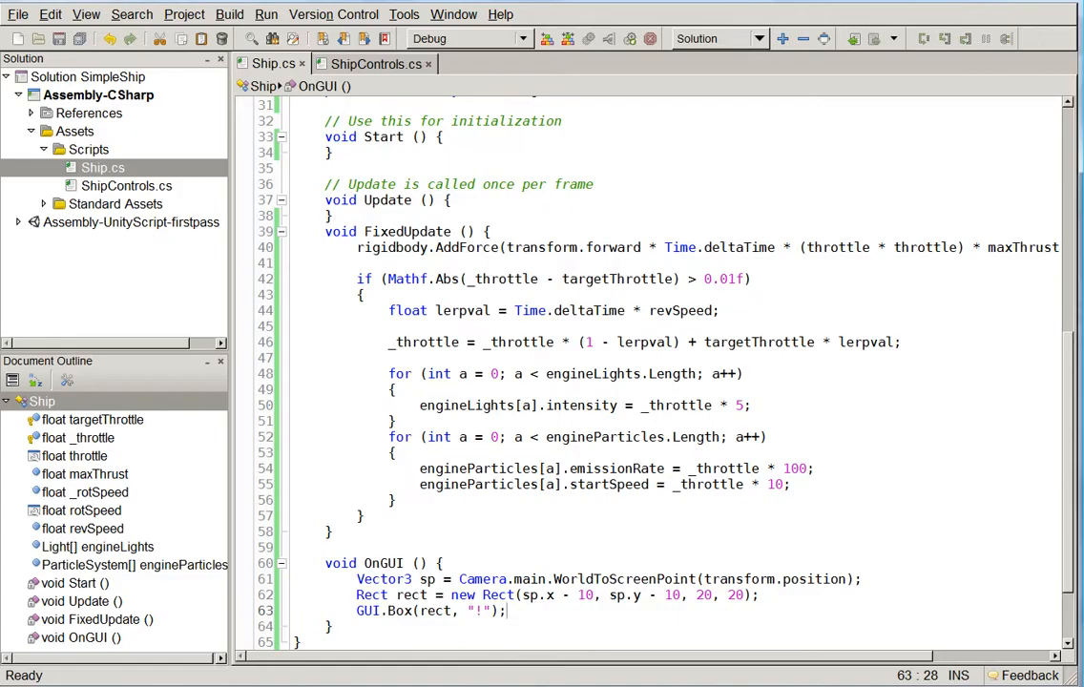
pyautogui.scroll(-3)
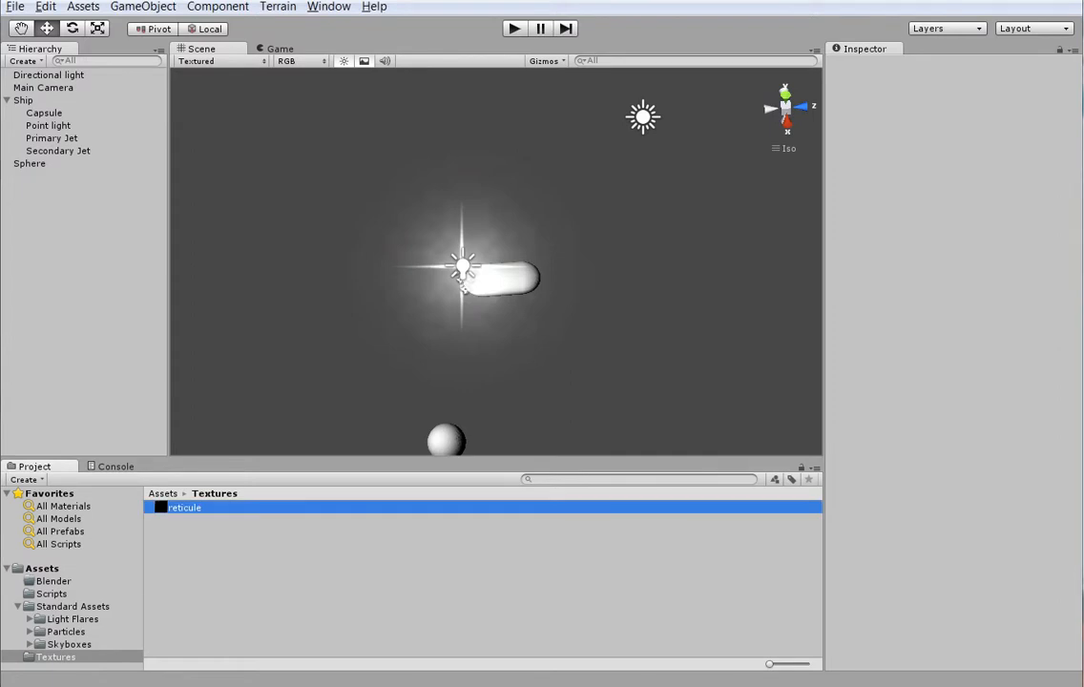
# - Declare a public Texture2D reticule field at the top of the Ship class
pyautogui.click(185, 507)
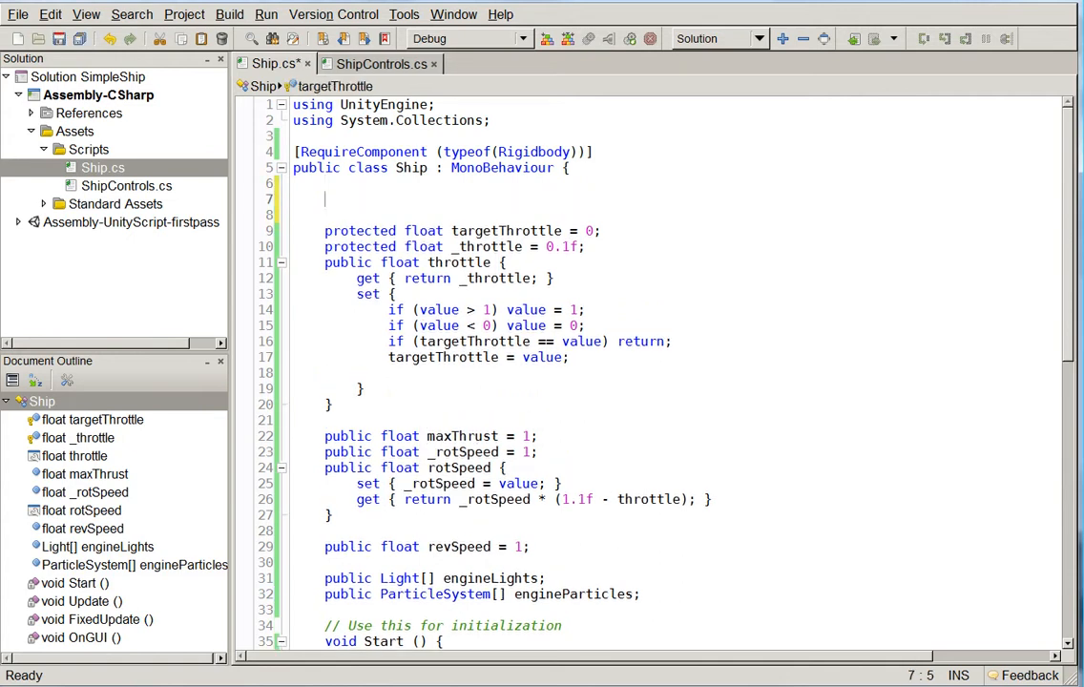
pyautogui.write('public Texture2')
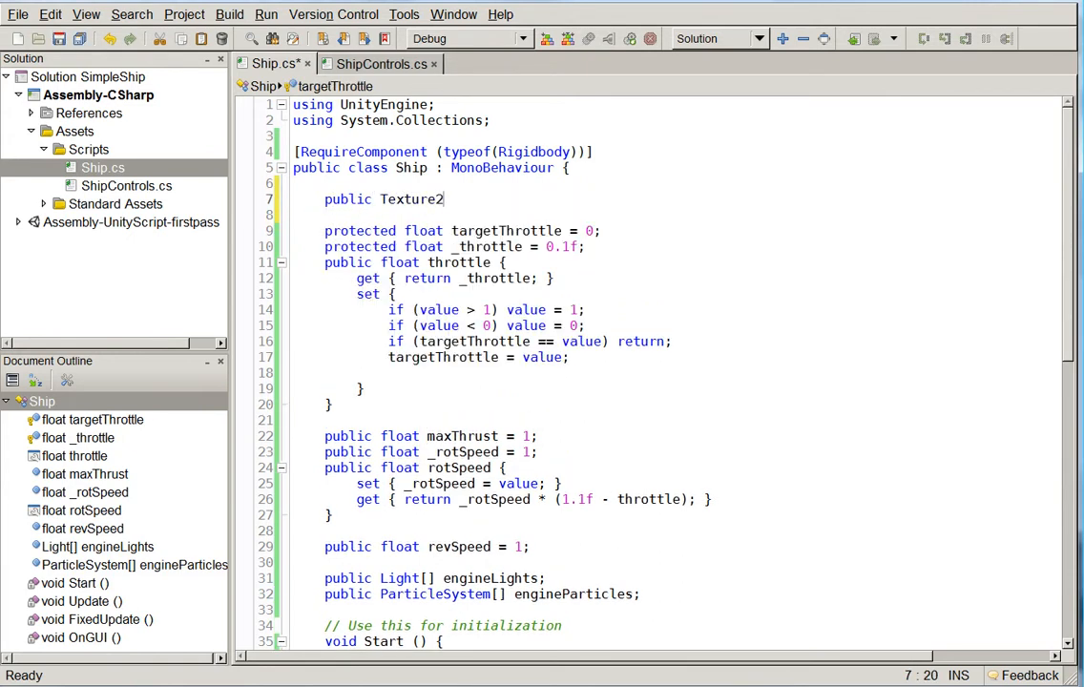
pyautogui.write('D Re')
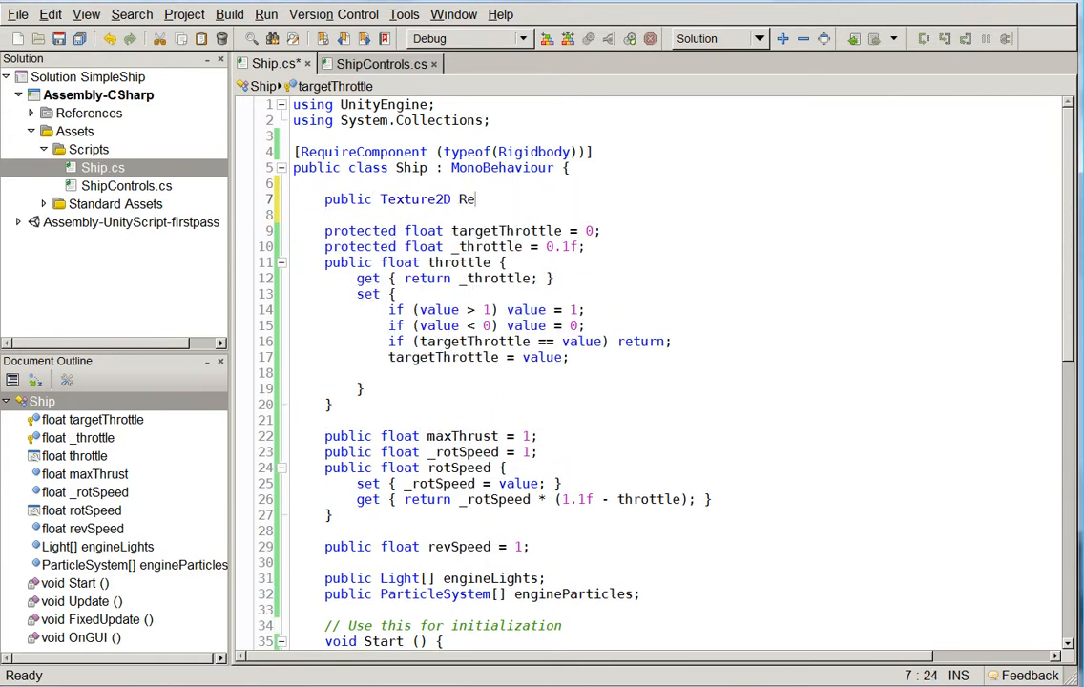
pyautogui.write('ticule')
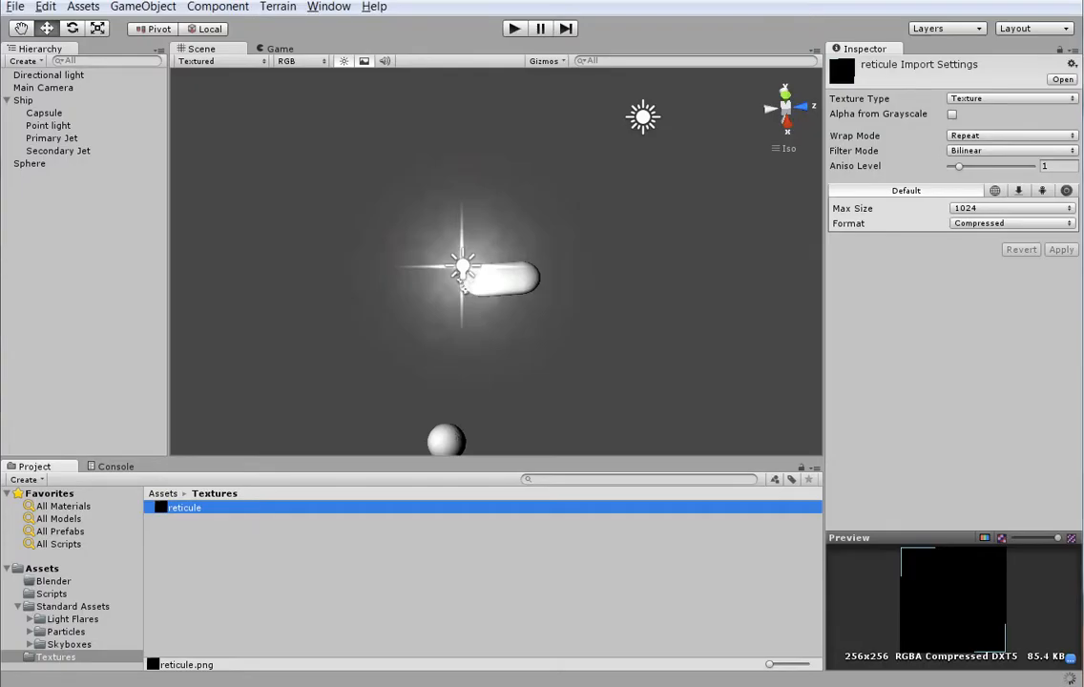
# - Select Ship and drag the reticule texture into its Reticule slot
pyautogui.click(23, 99)
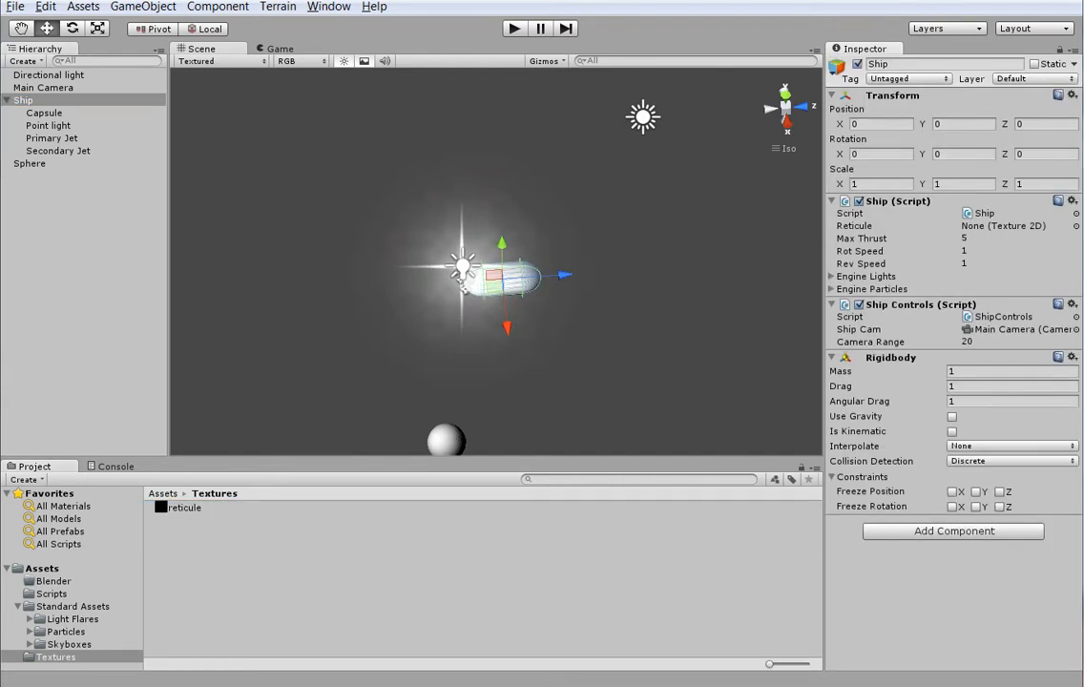
pyautogui.click(1017, 225)
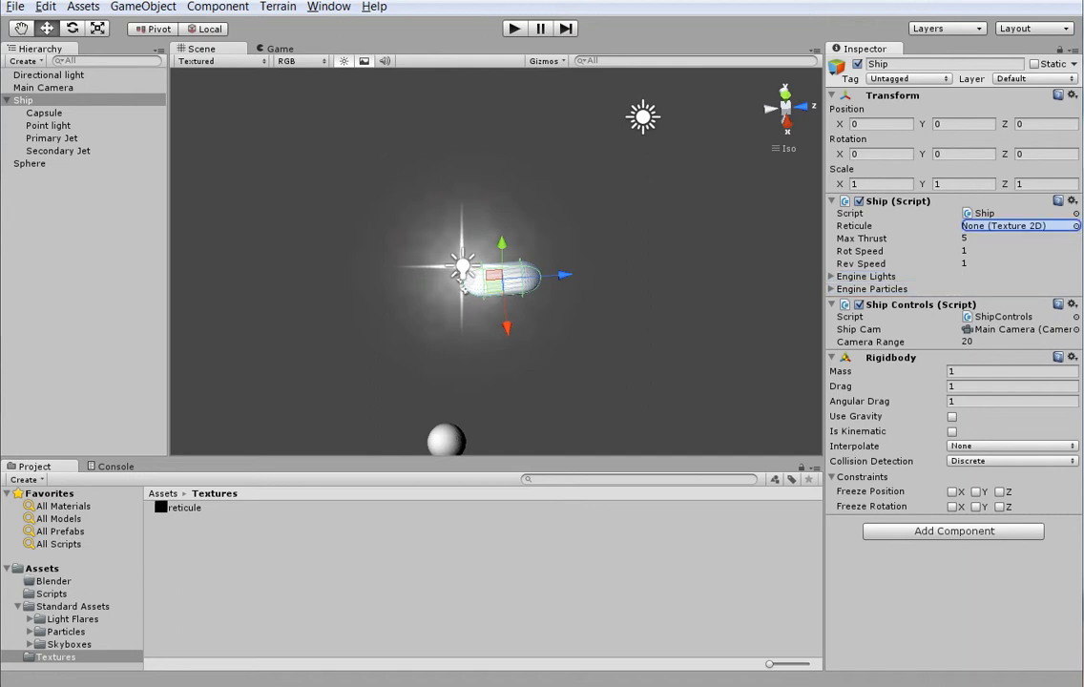
pyautogui.moveTo(176, 507); pyautogui.dragTo(1020, 225)
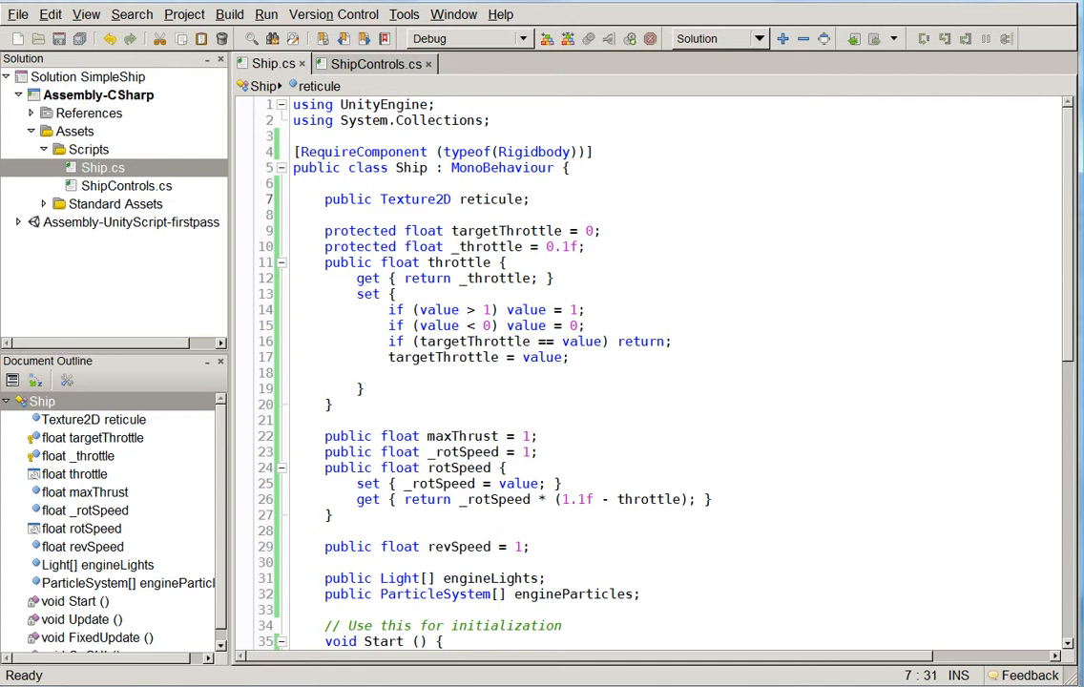
# - Replace the GUI.Box call with GUI.DrawTexture(rect, reticule) in OnGUI
pyautogui.scroll(-3)
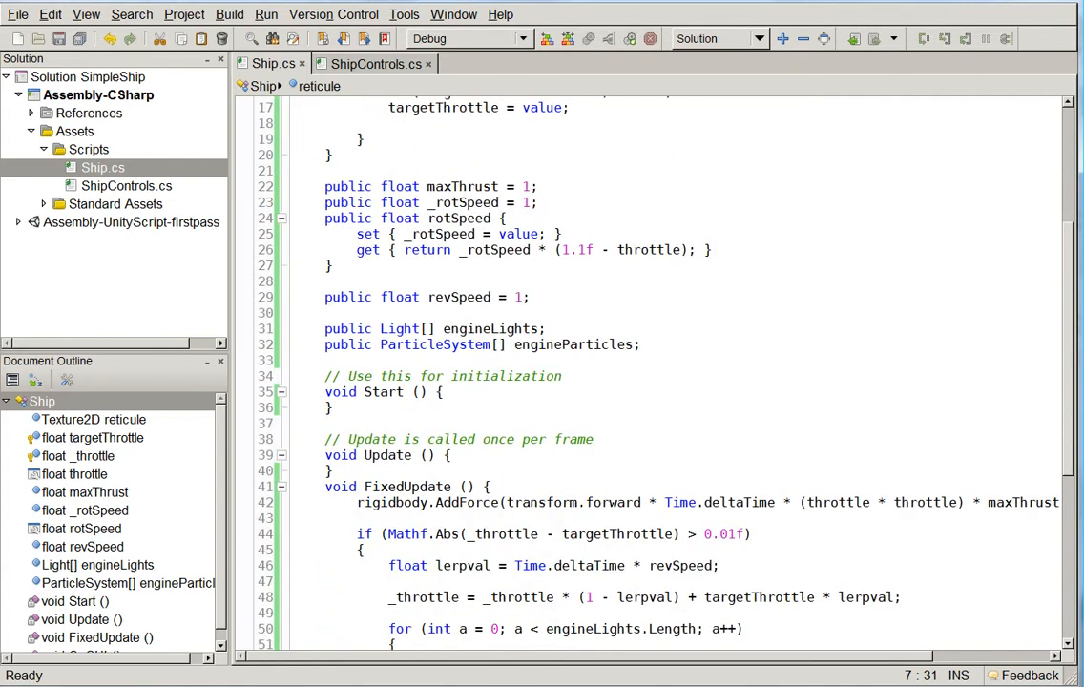
pyautogui.scroll(-3)
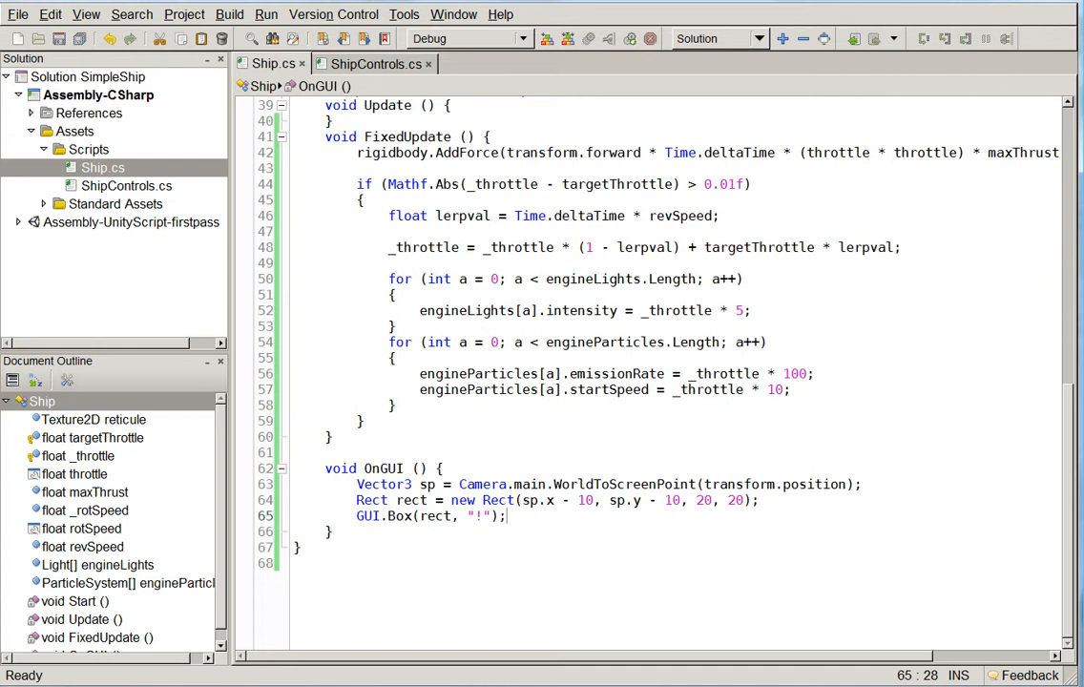
pyautogui.write('GUI.te')
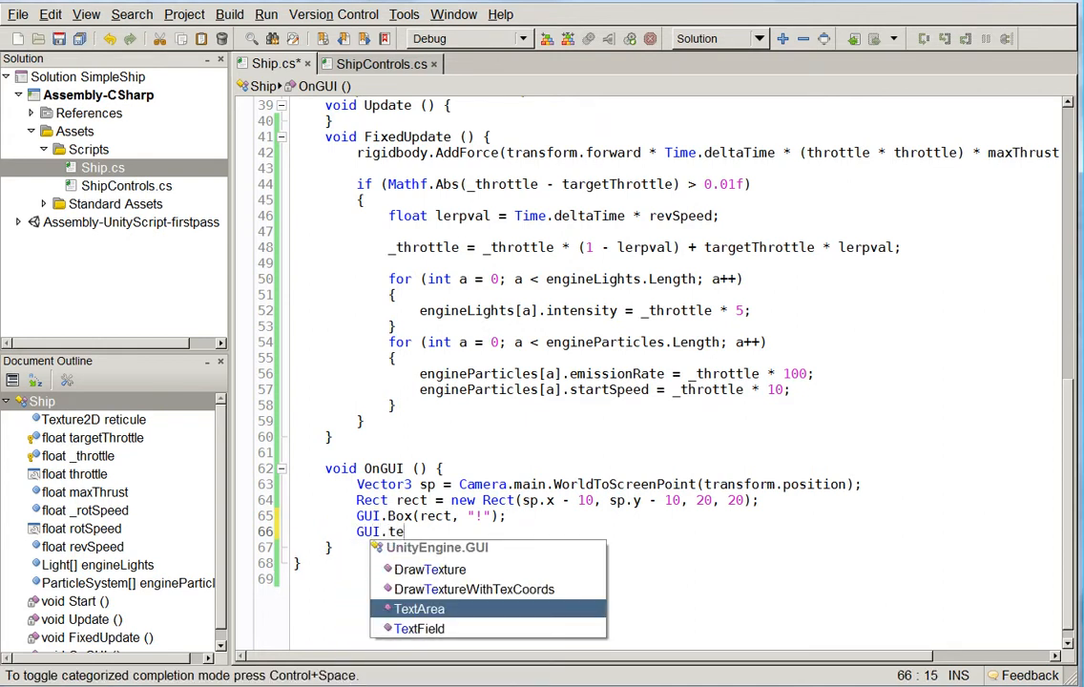
pyautogui.write('DrawTexture(')
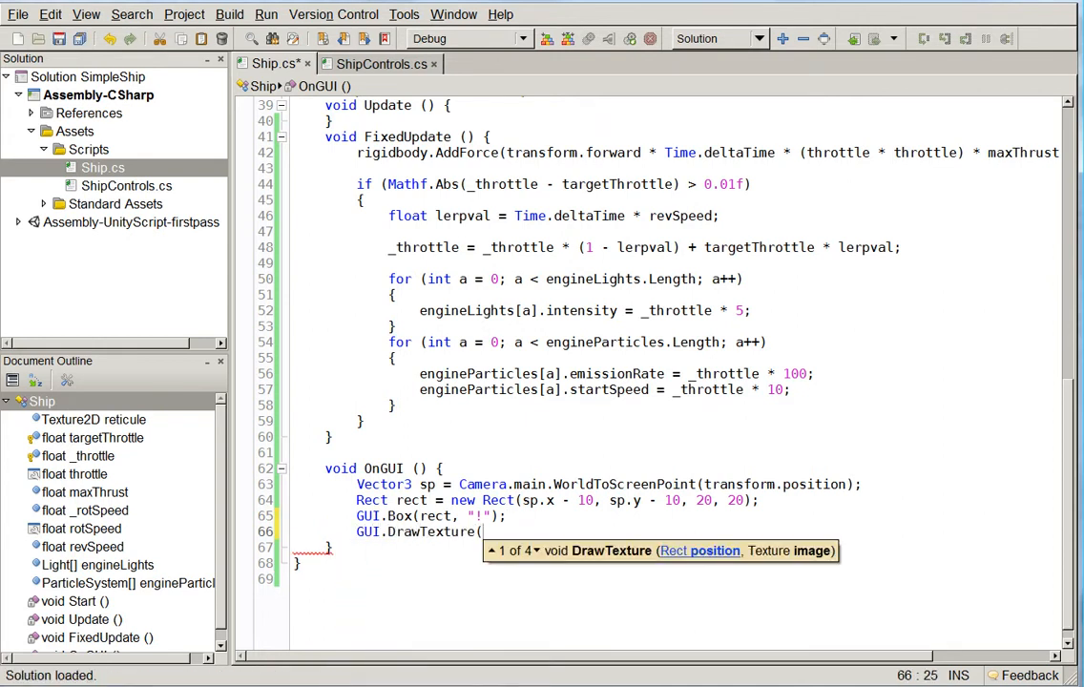
pyautogui.write('rect,')
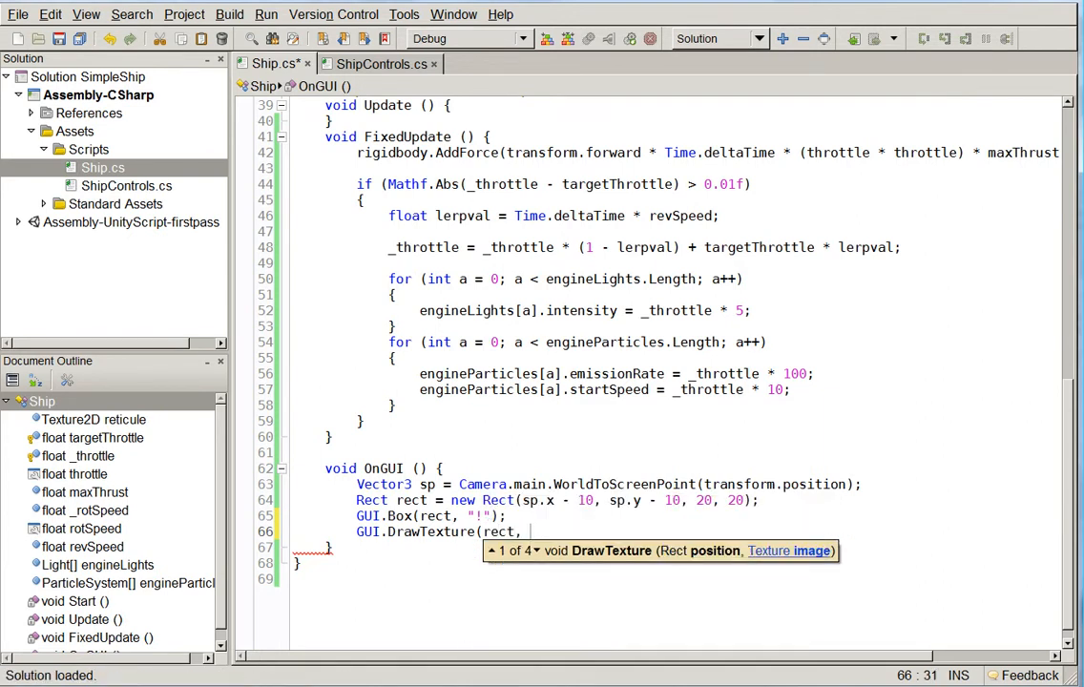
pyautogui.write('reticule);')
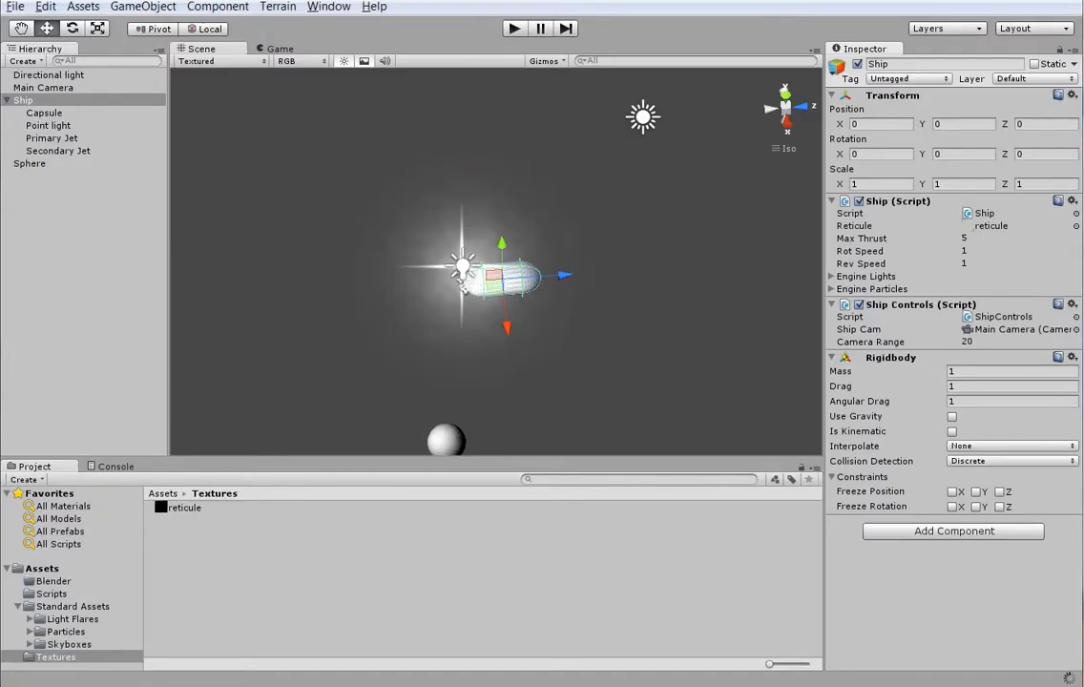
# - Resize the drawing rect to 64x64 using a 32 offset
pyautogui.click(513, 28)
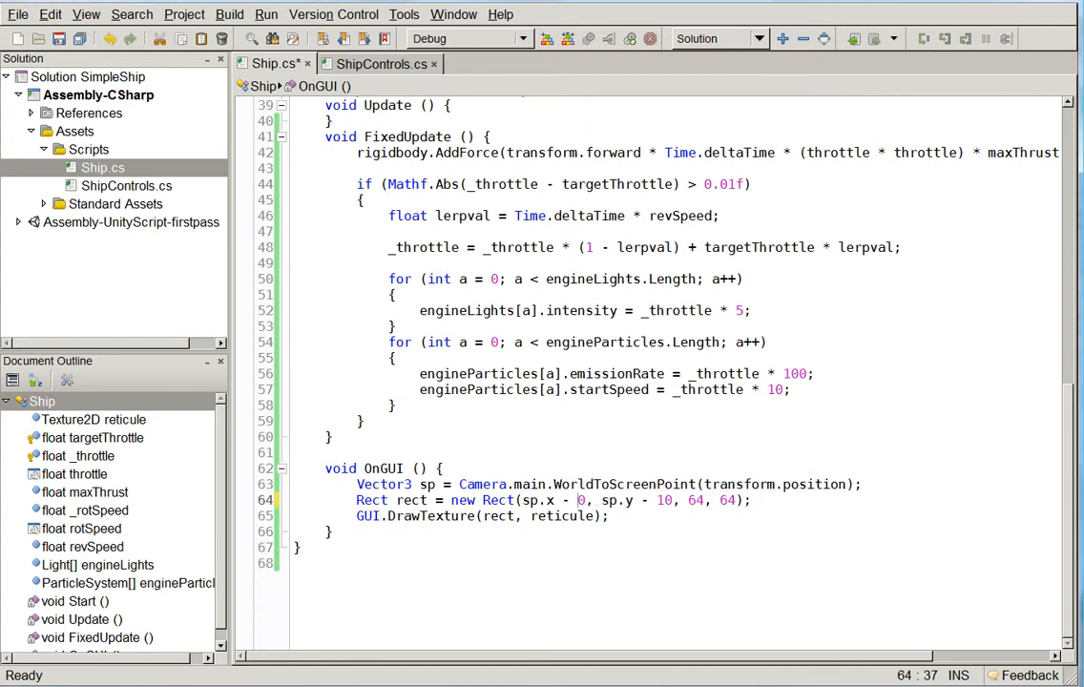
pyautogui.write('32')
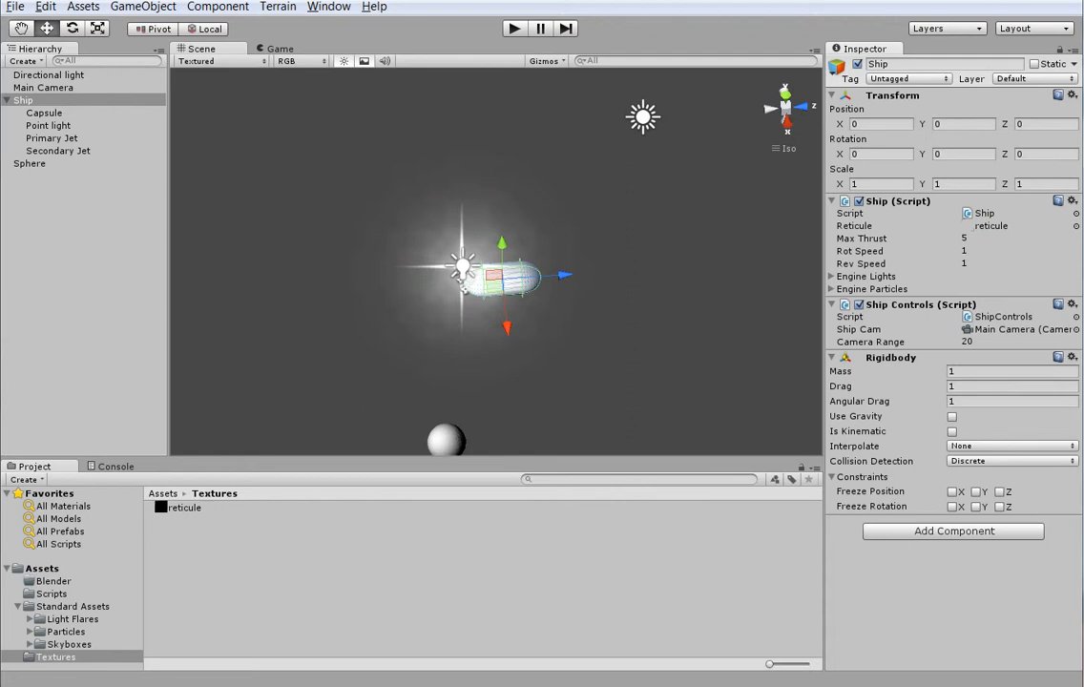
pyautogui.click(513, 28)
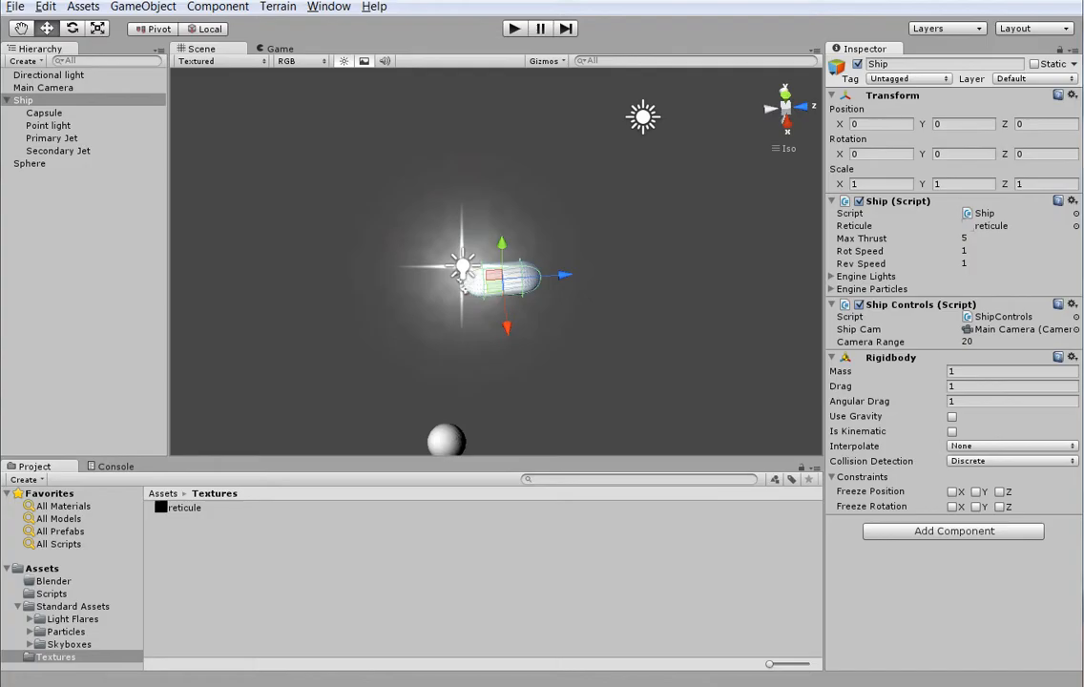
# - Create a Capsule object and rename it DummyShip
pyautogui.click(24, 100)
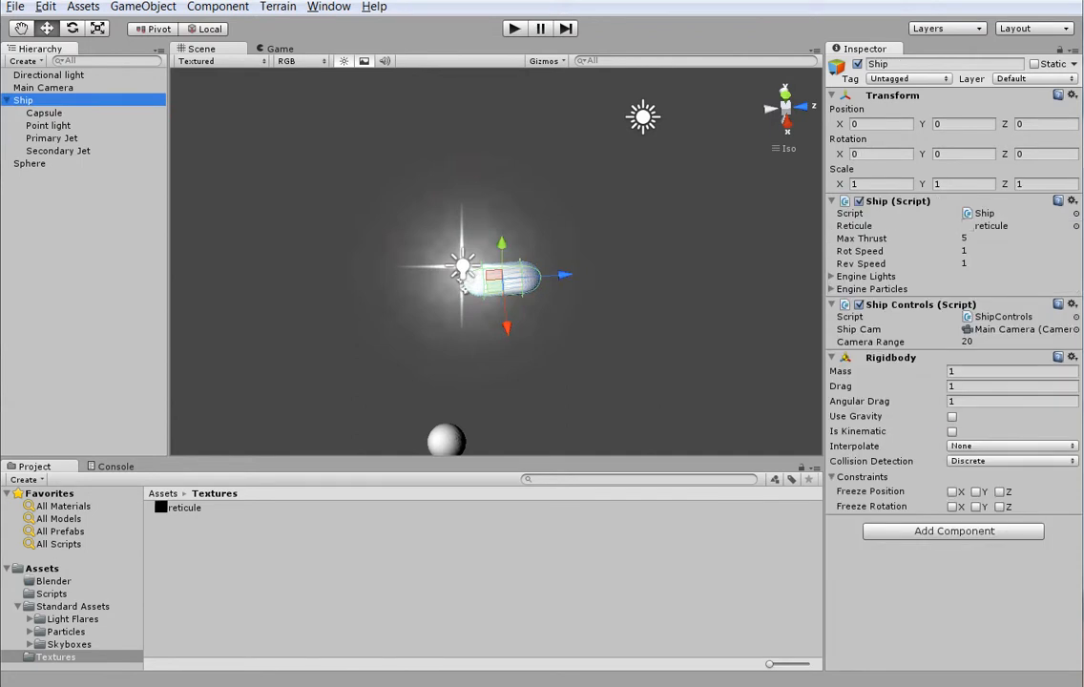
pyautogui.click(143, 7)
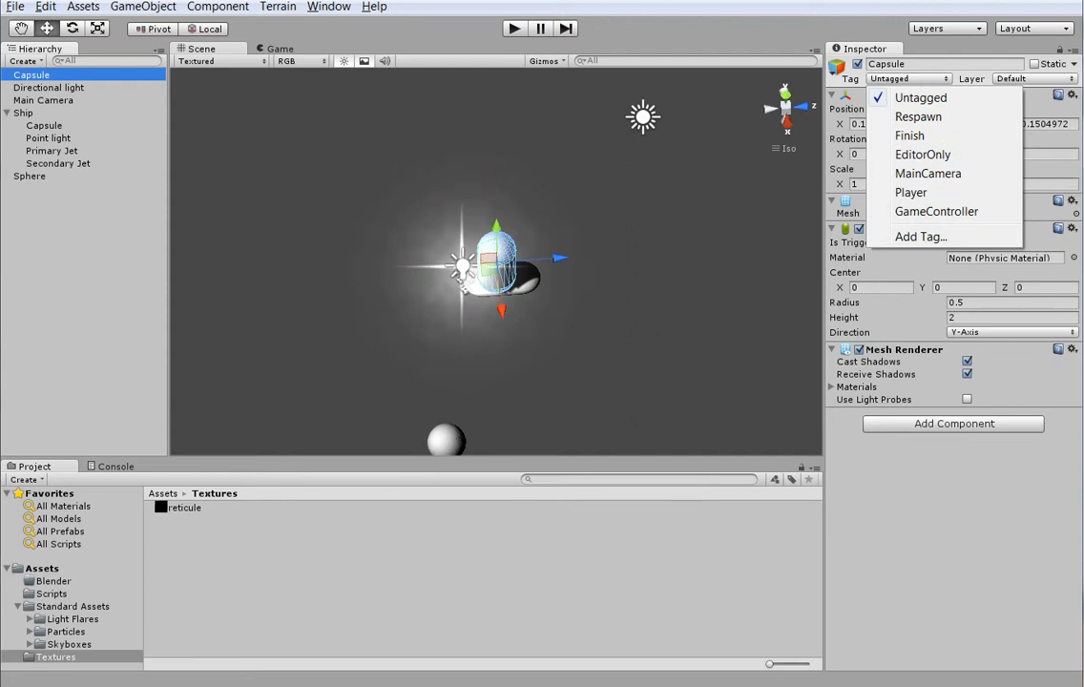
pyautogui.write('DummyShip')
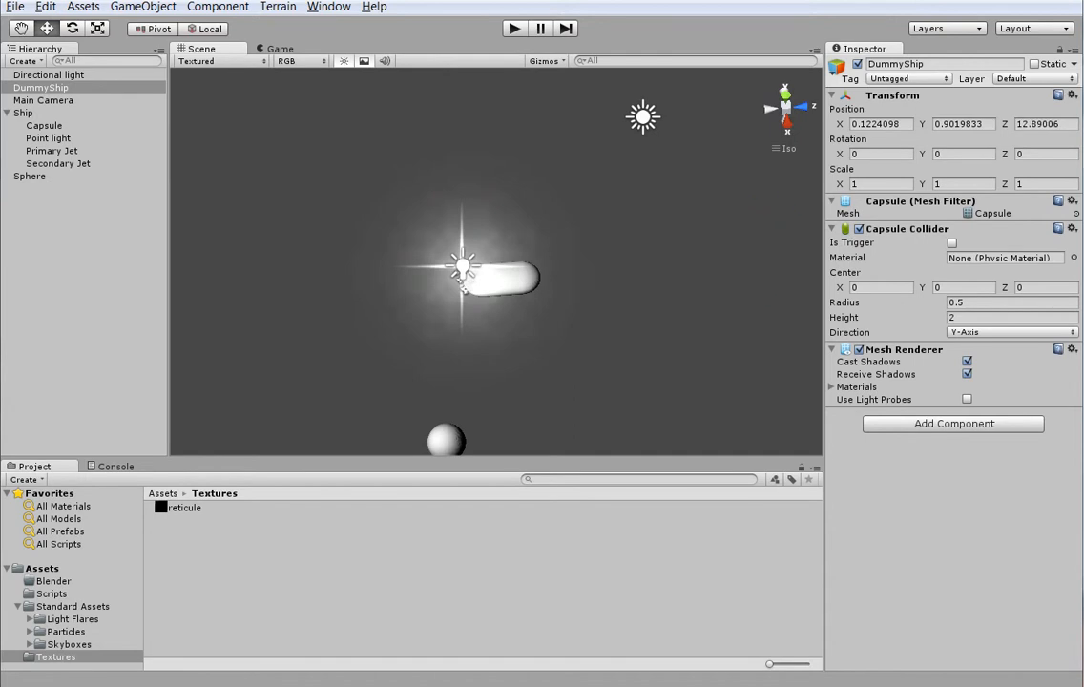
pyautogui.click(52, 594)
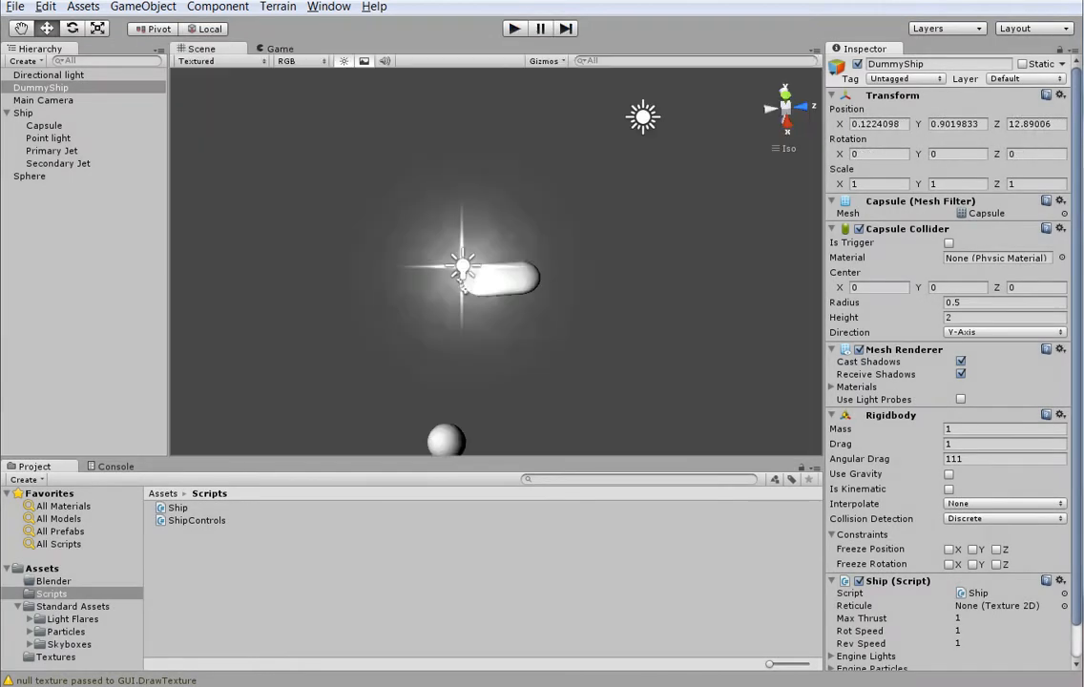
# - Set up DummyShip's Rigidbody and assign the reticule texture to its Ship script
pyautogui.click(1002, 459)
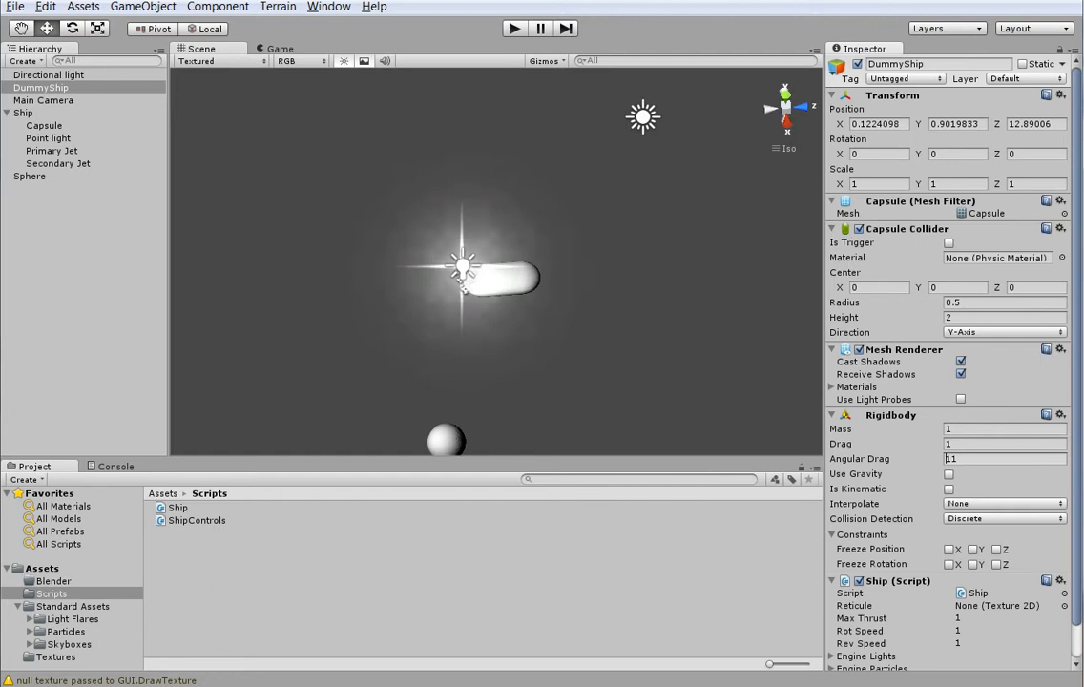
pyautogui.click(54, 657)
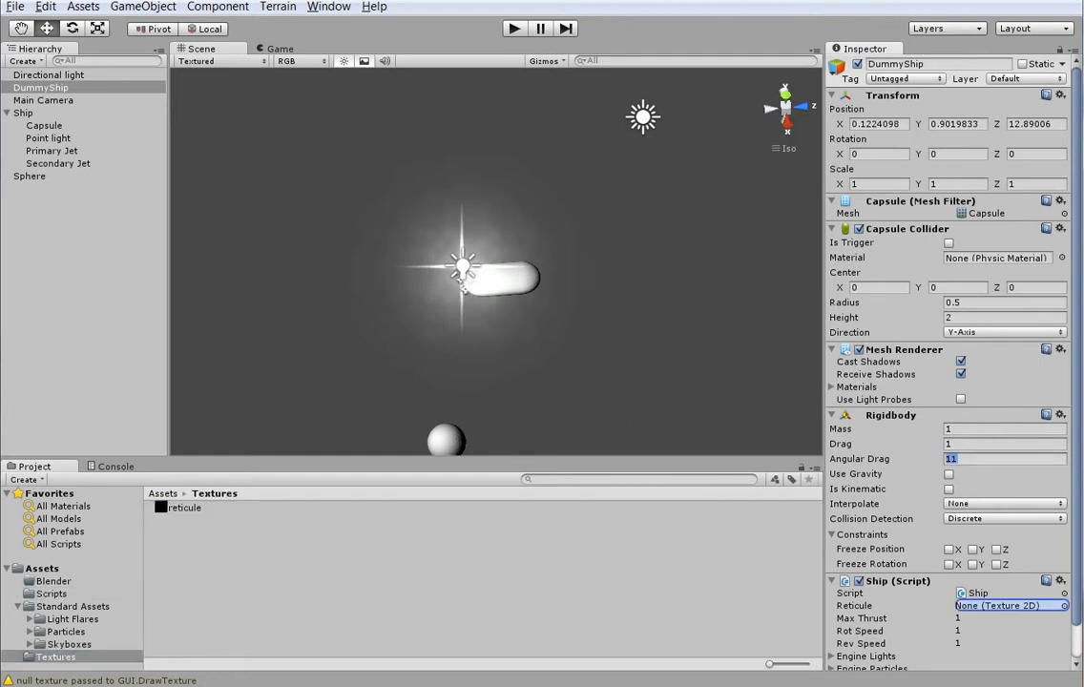
pyautogui.moveTo(177, 507); pyautogui.dragTo(993, 605)
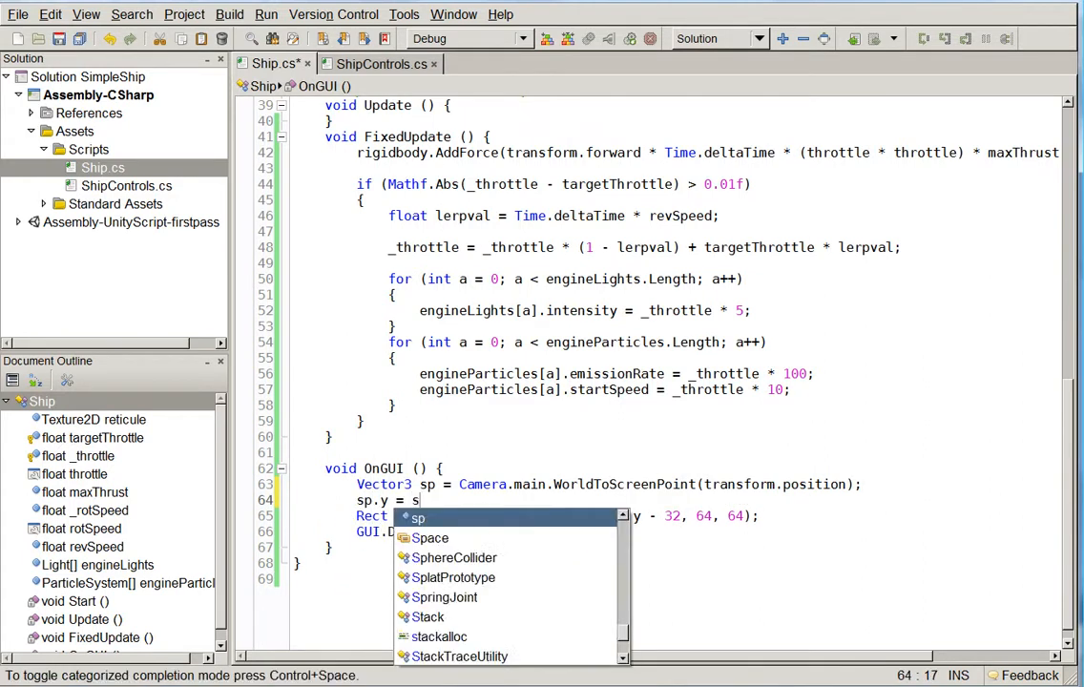
# - Add sp.y = Screen.height - sp.y; before the Rect line in OnGUI
pyautogui.write('creen.y - sp.y;')
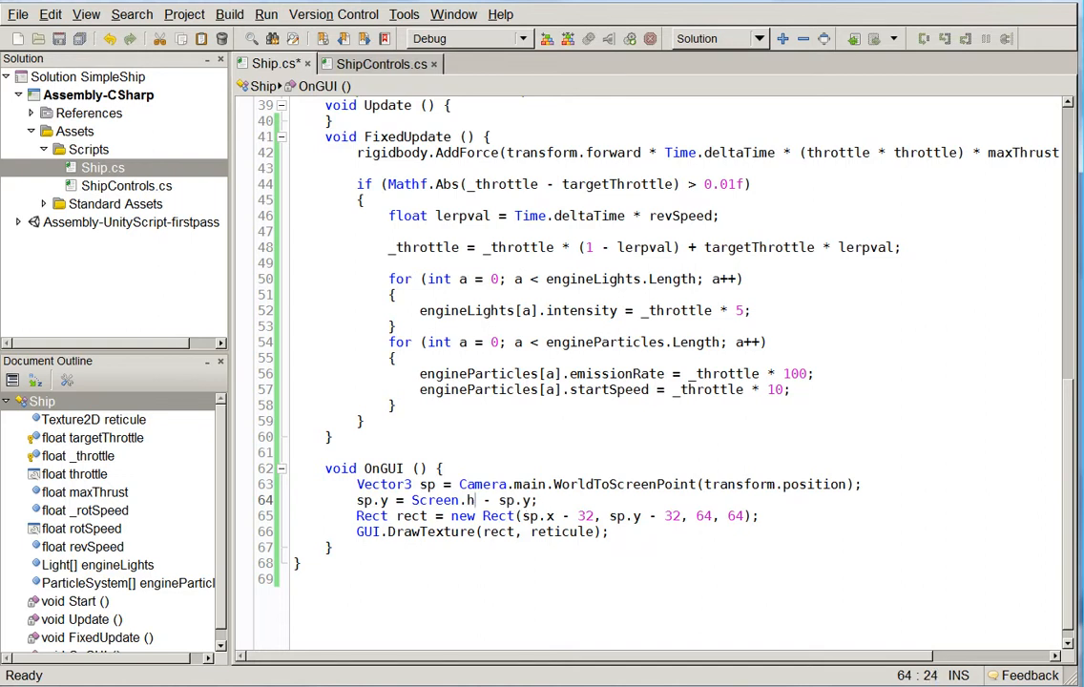
pyautogui.write('eight')
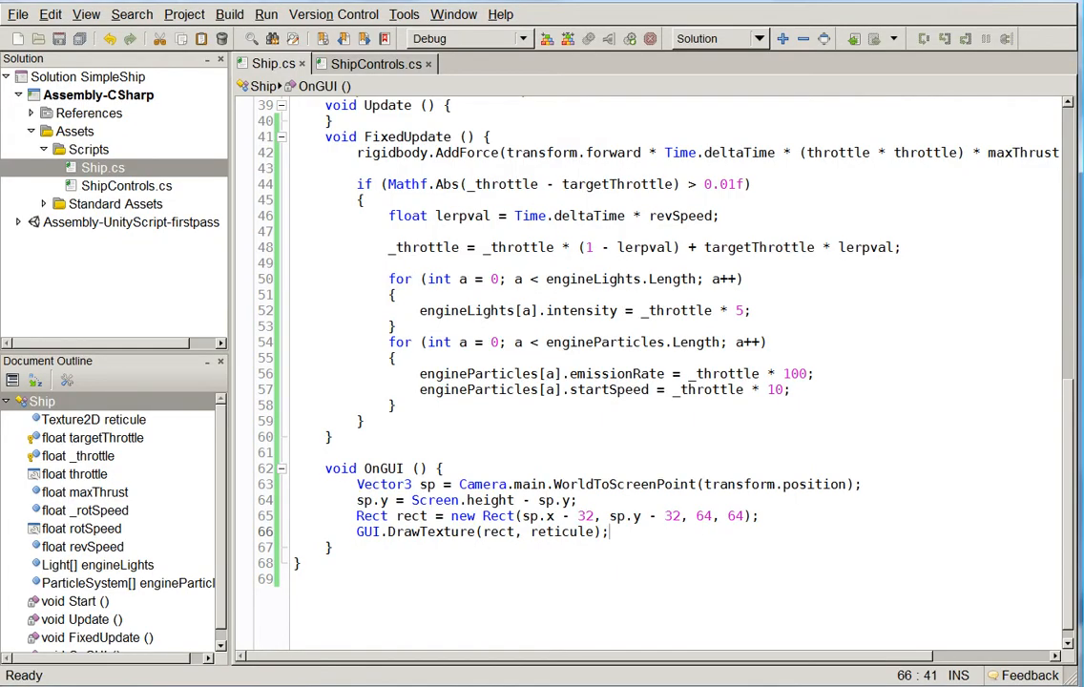
# - After DrawTexture, resize rect to 200x32, shift it up 10, and add GUI.Label(rect, name)
pyautogui.write('Rect.widt')
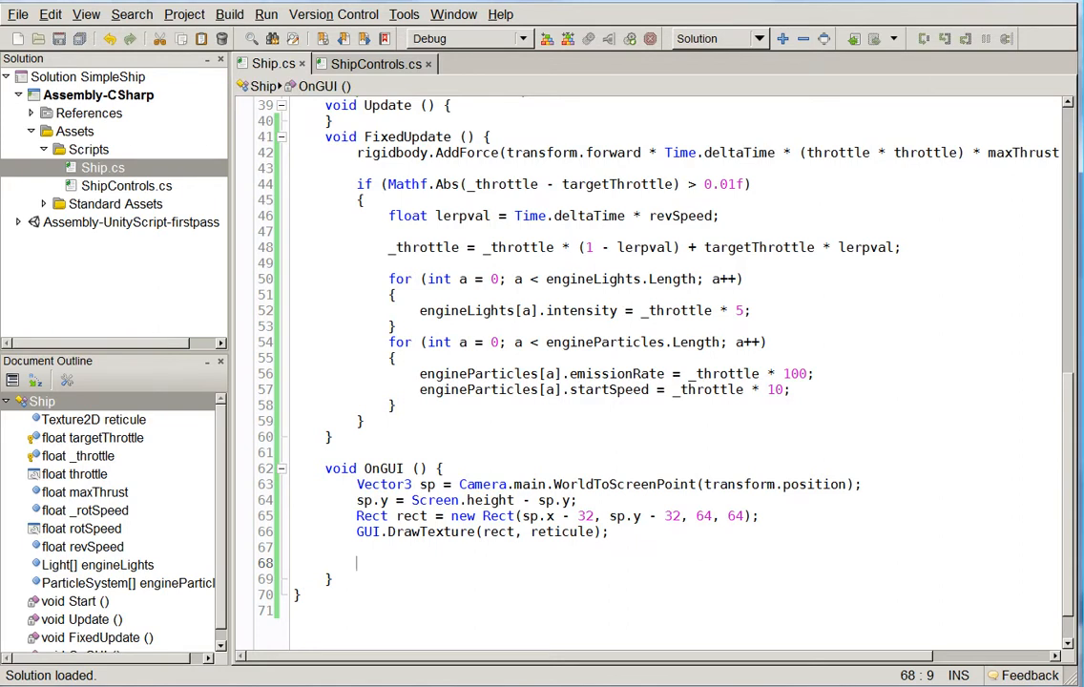
pyautogui.write('rect.')
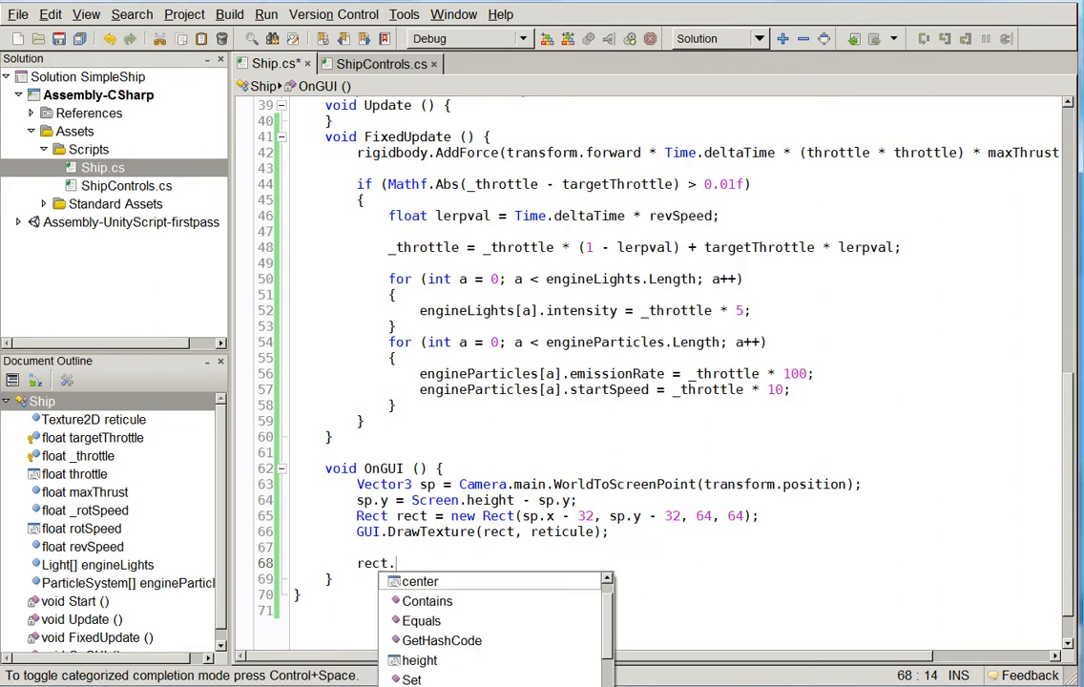
pyautogui.write('width = 200;')
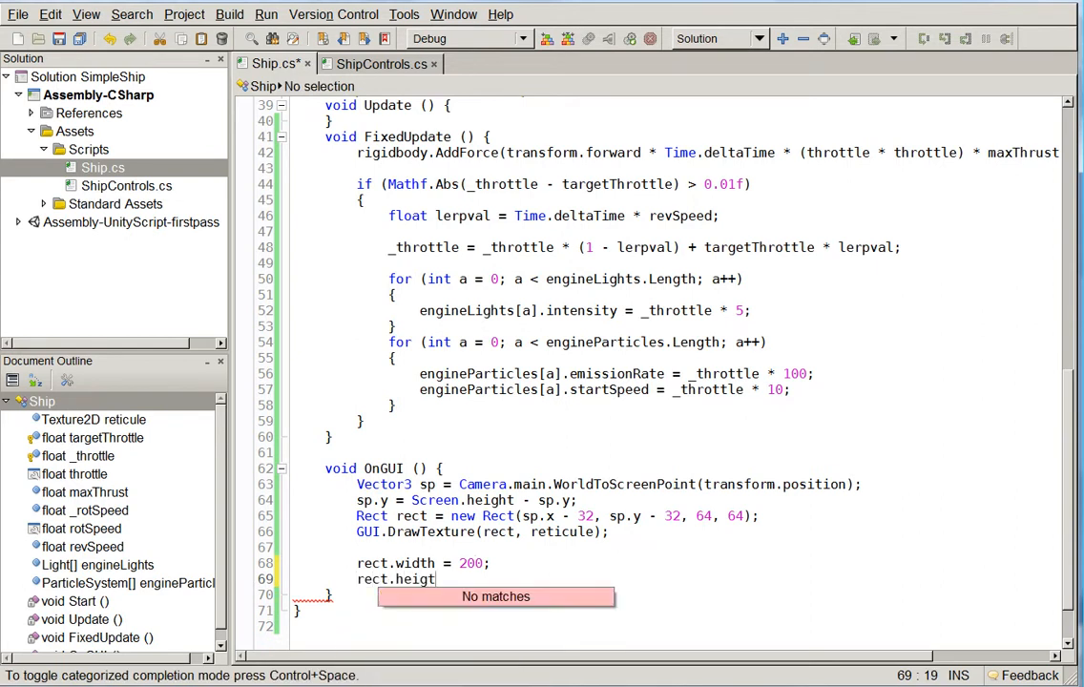
pyautogui.write('ht = 32;')
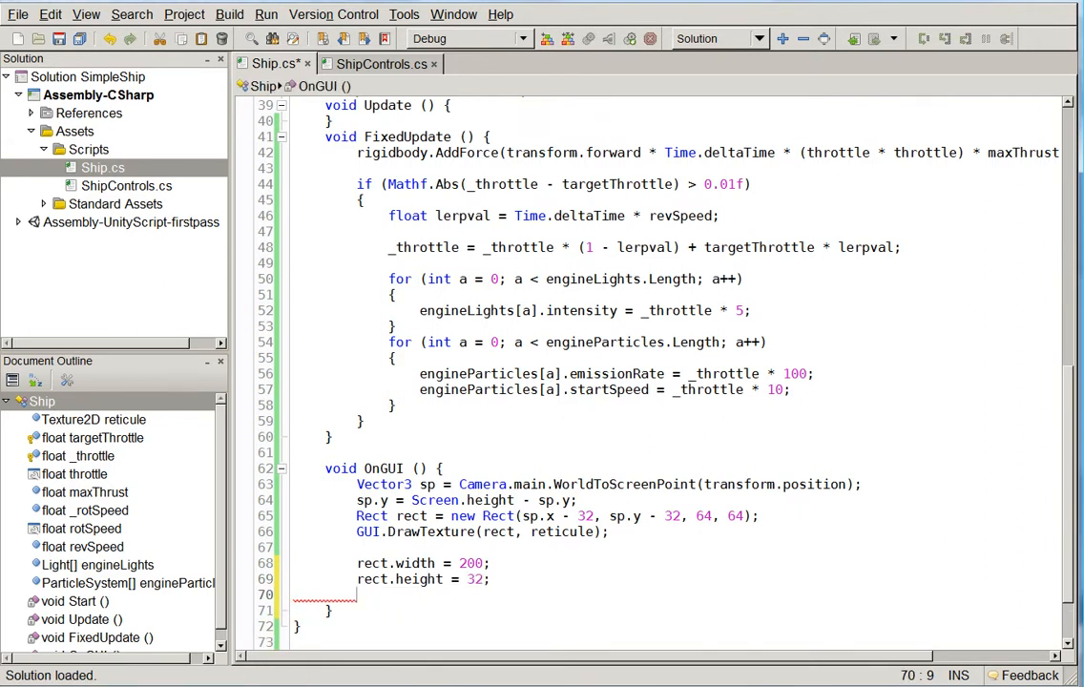
pyautogui.write('rect.y -= 3')
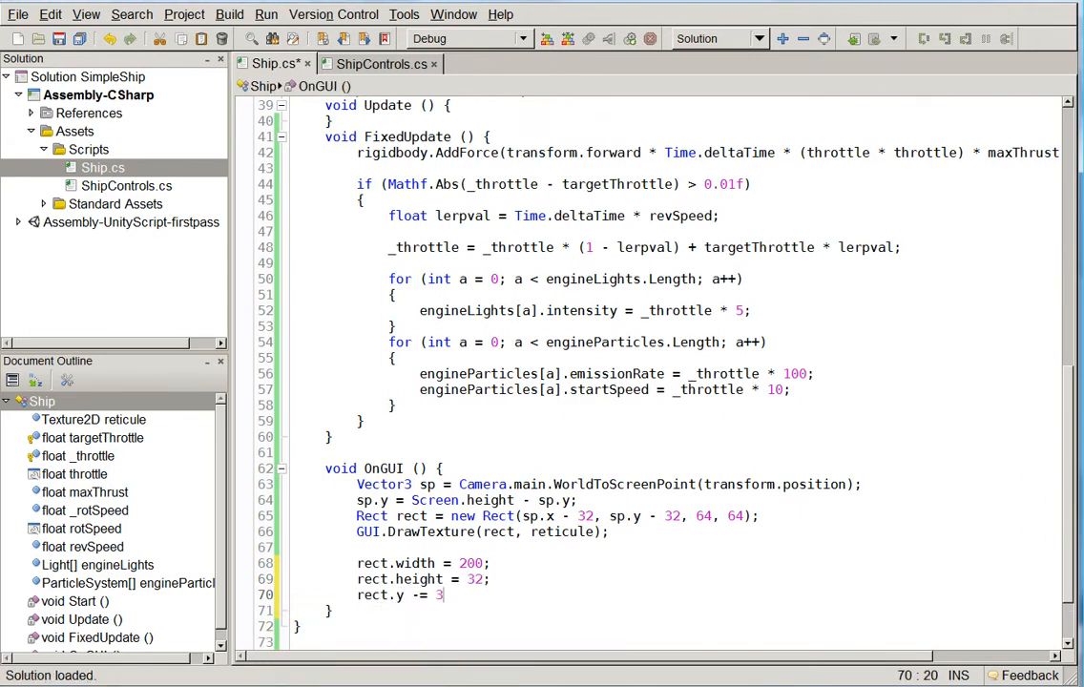
pyautogui.write('2;')
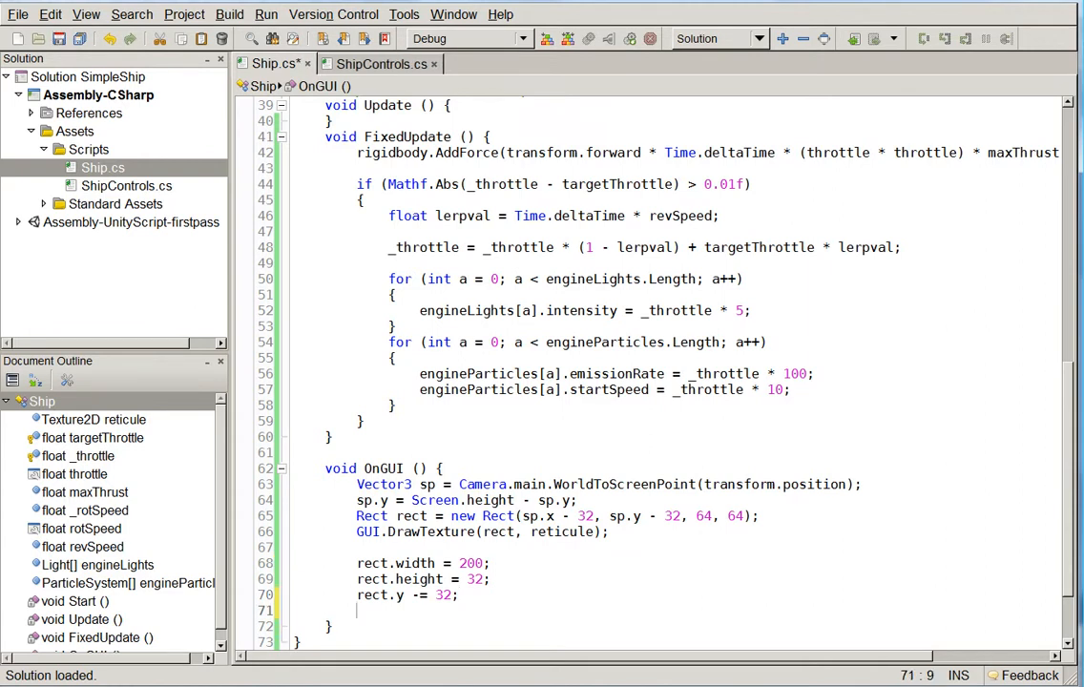
pyautogui.write('GUI.Label(rect, name);')
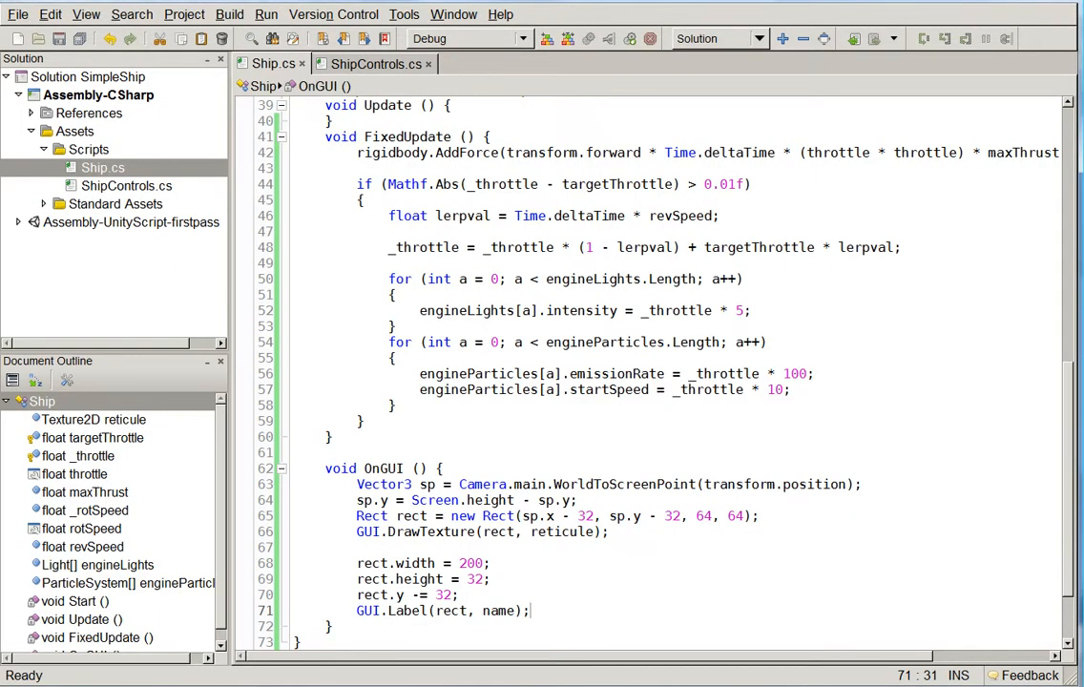
pyautogui.write('10')
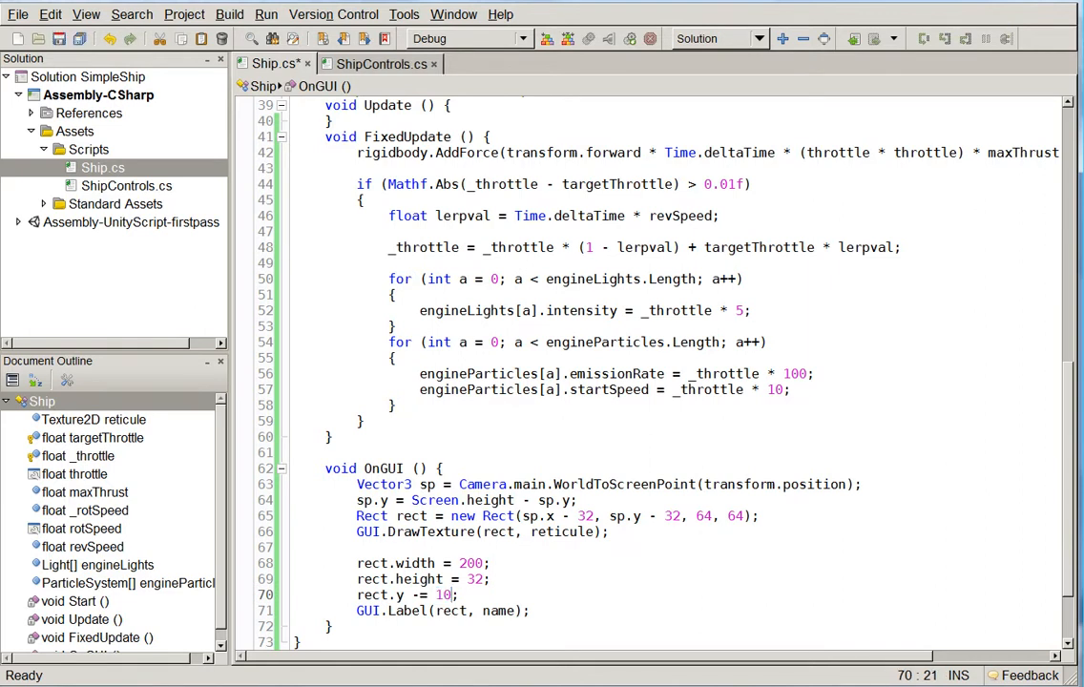